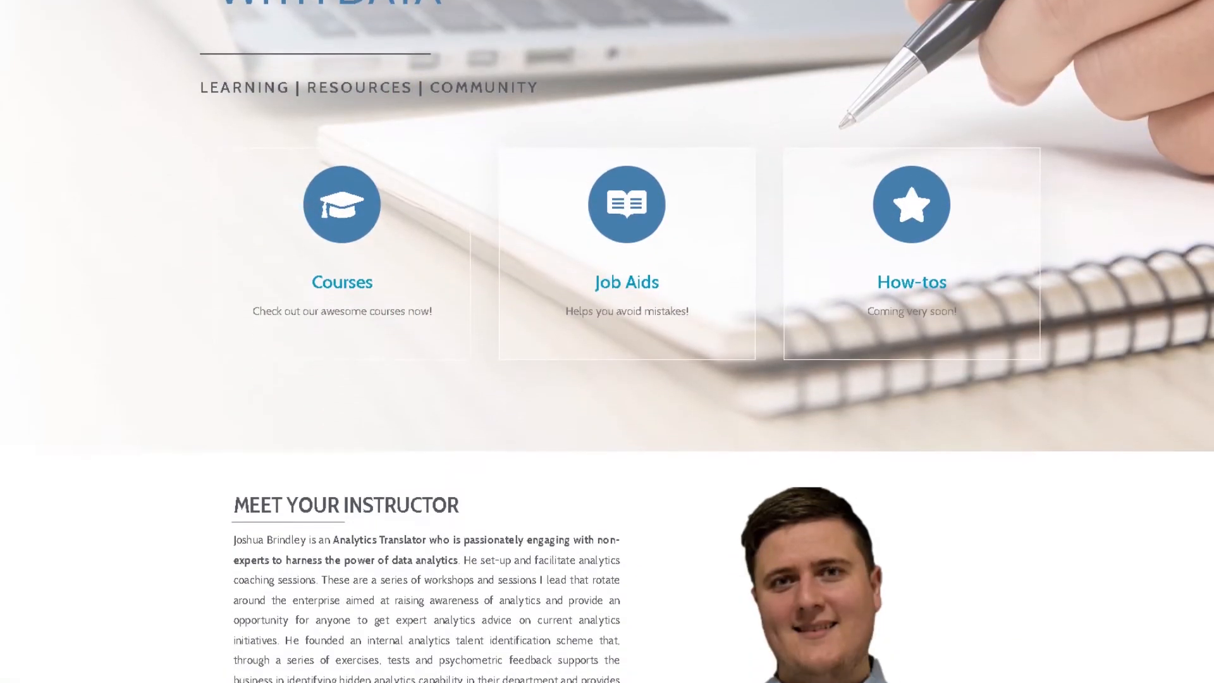
# Scroll the Sample page and open the Month slicer list to choose January 2020.
pyautogui.scroll(-3)
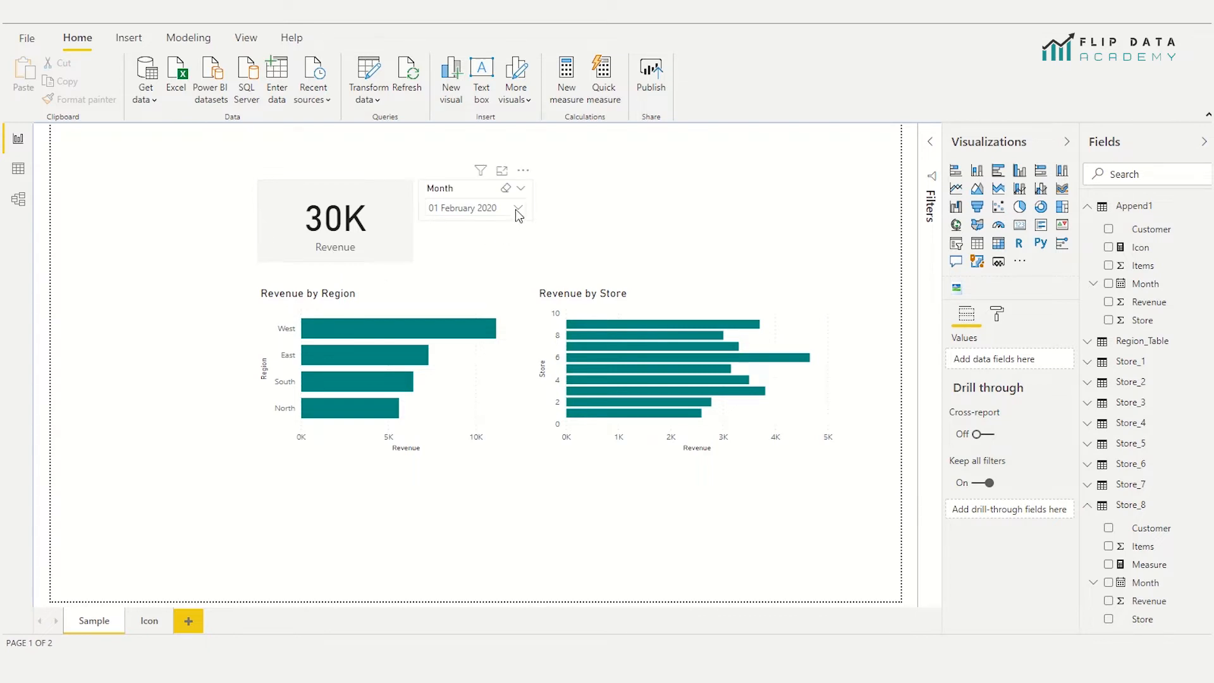
pyautogui.click(520, 207)
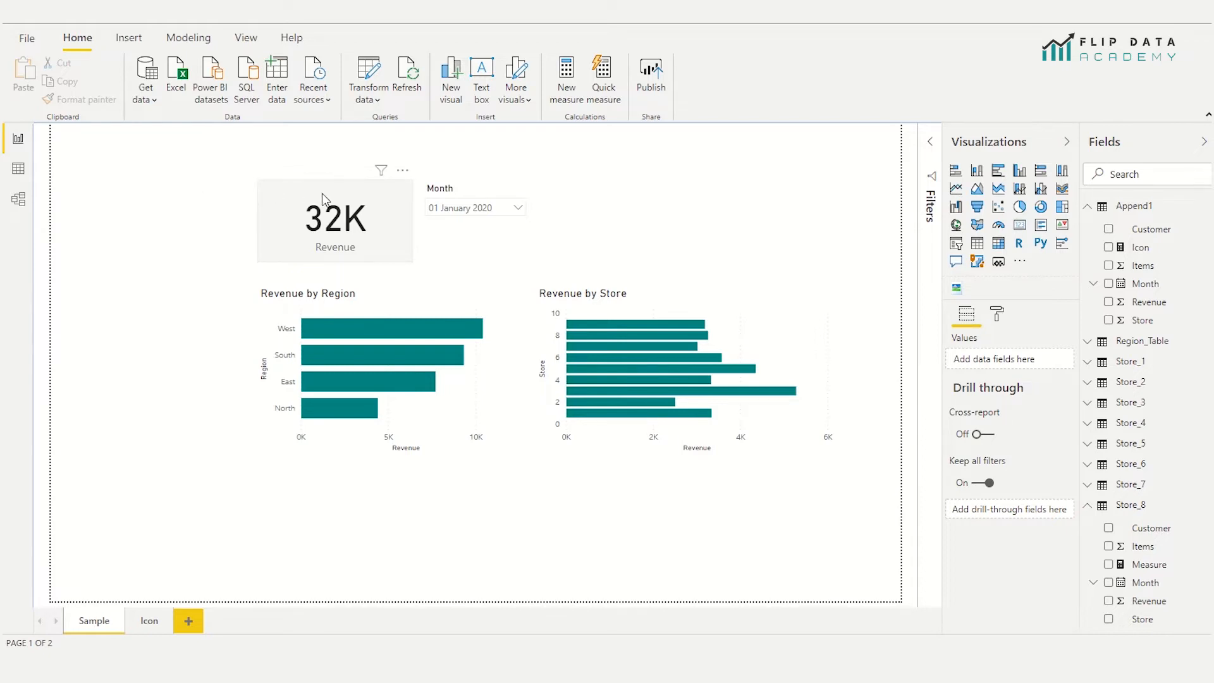
pyautogui.moveTo(358, 257)
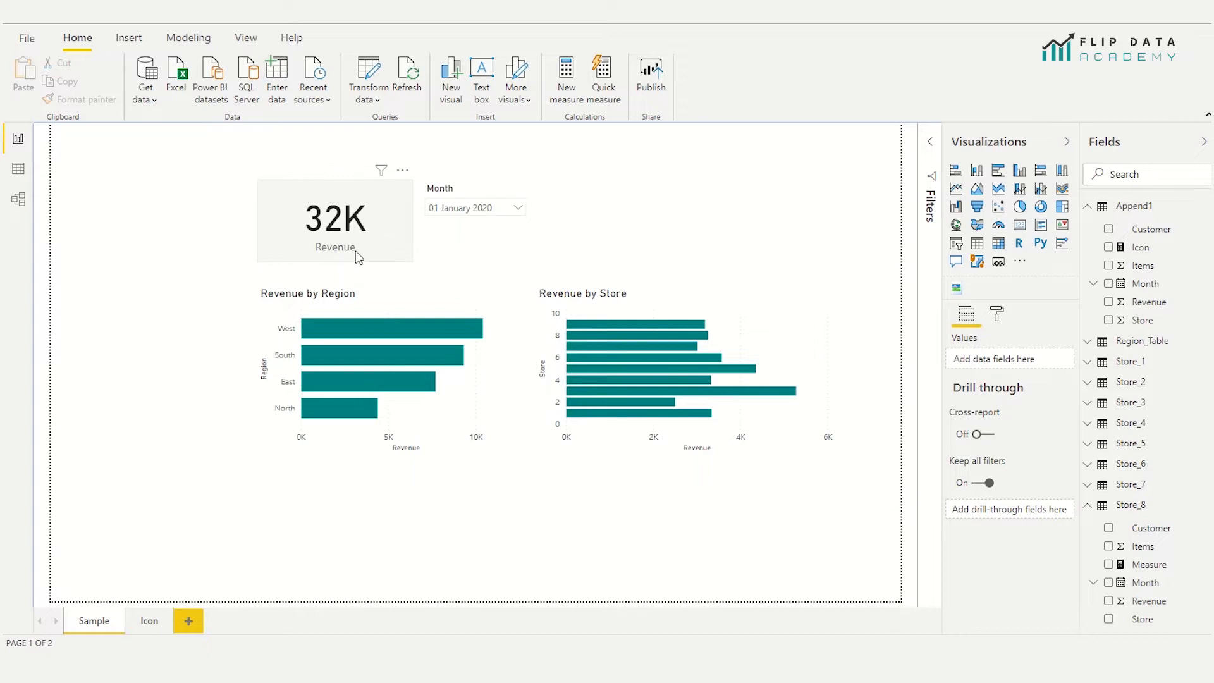
pyautogui.moveTo(258, 208)
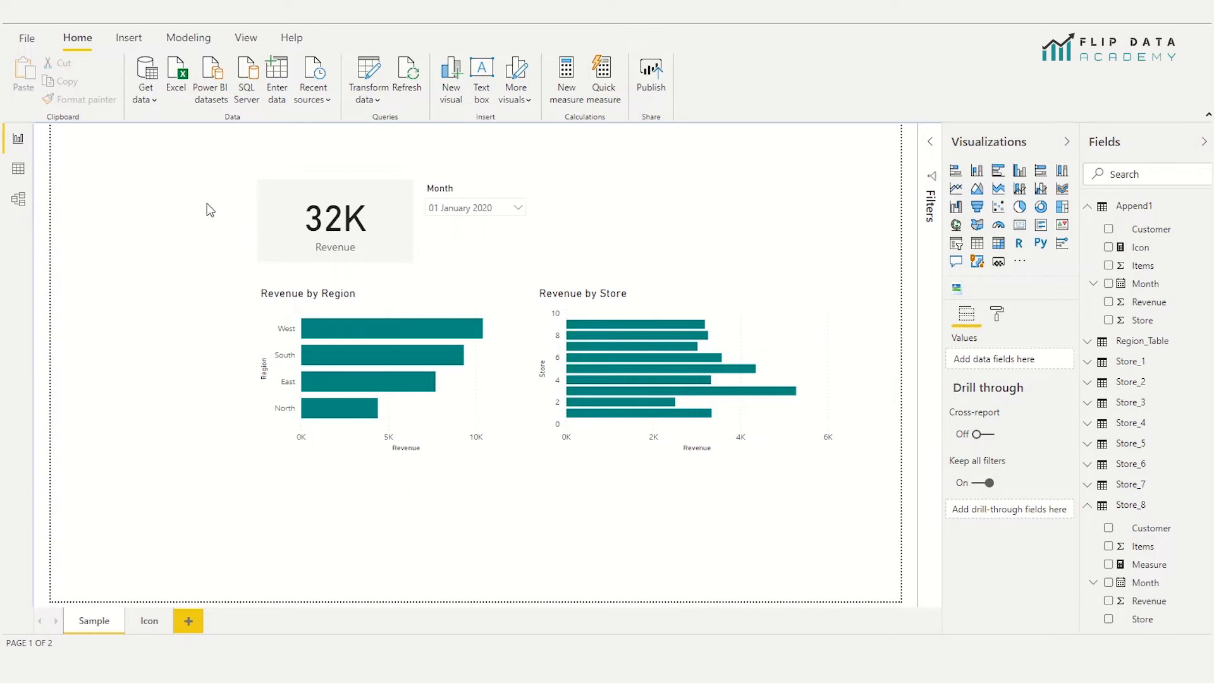
pyautogui.moveTo(154, 589)
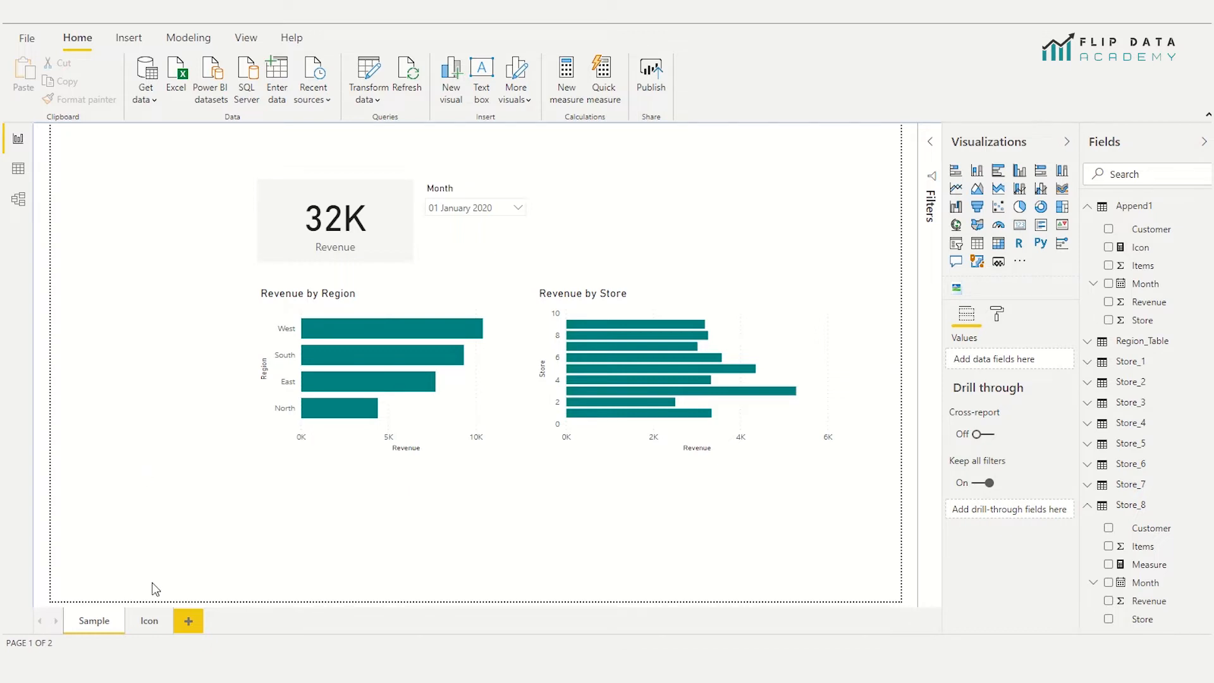
# Show the Icon page filtered to 01 January 2020, with a green arrow beside 32K.
pyautogui.click(149, 620)
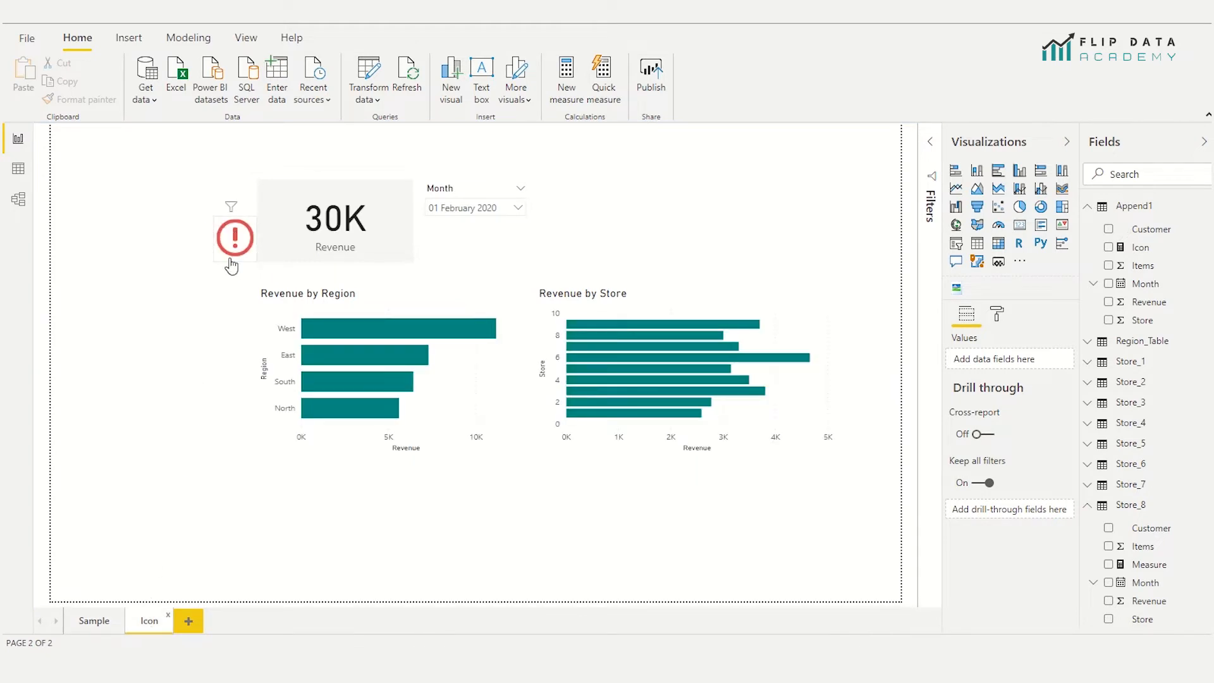
pyautogui.moveTo(249, 225)
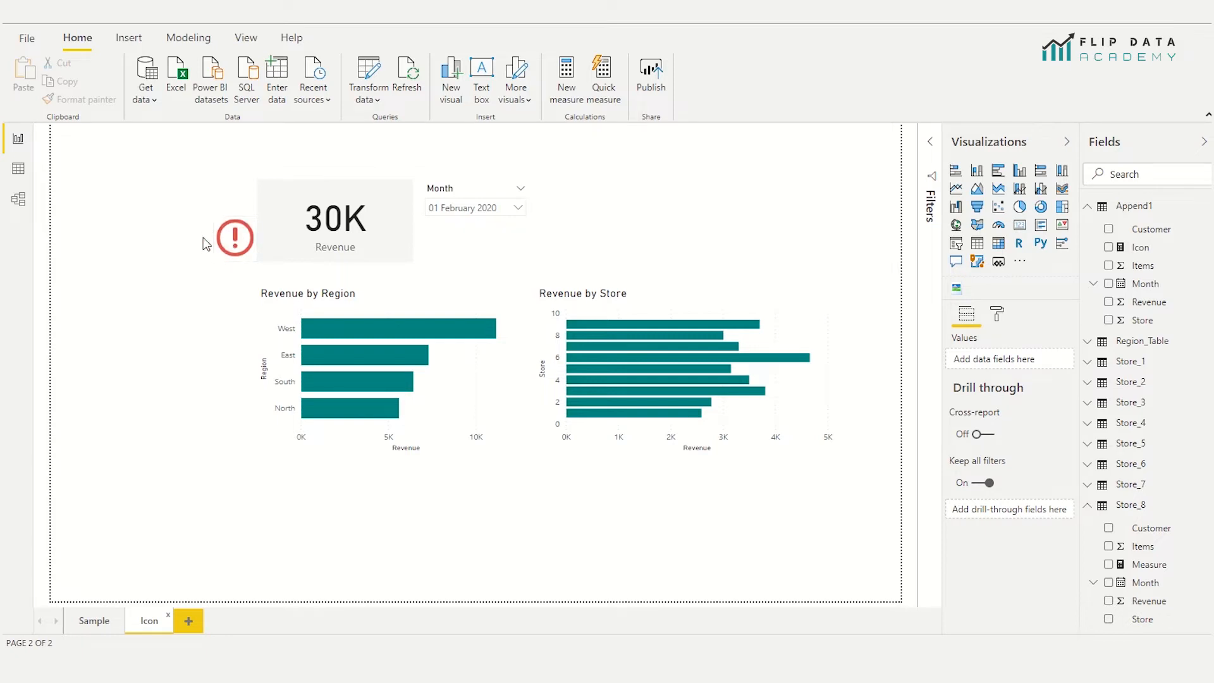
pyautogui.moveTo(358, 203)
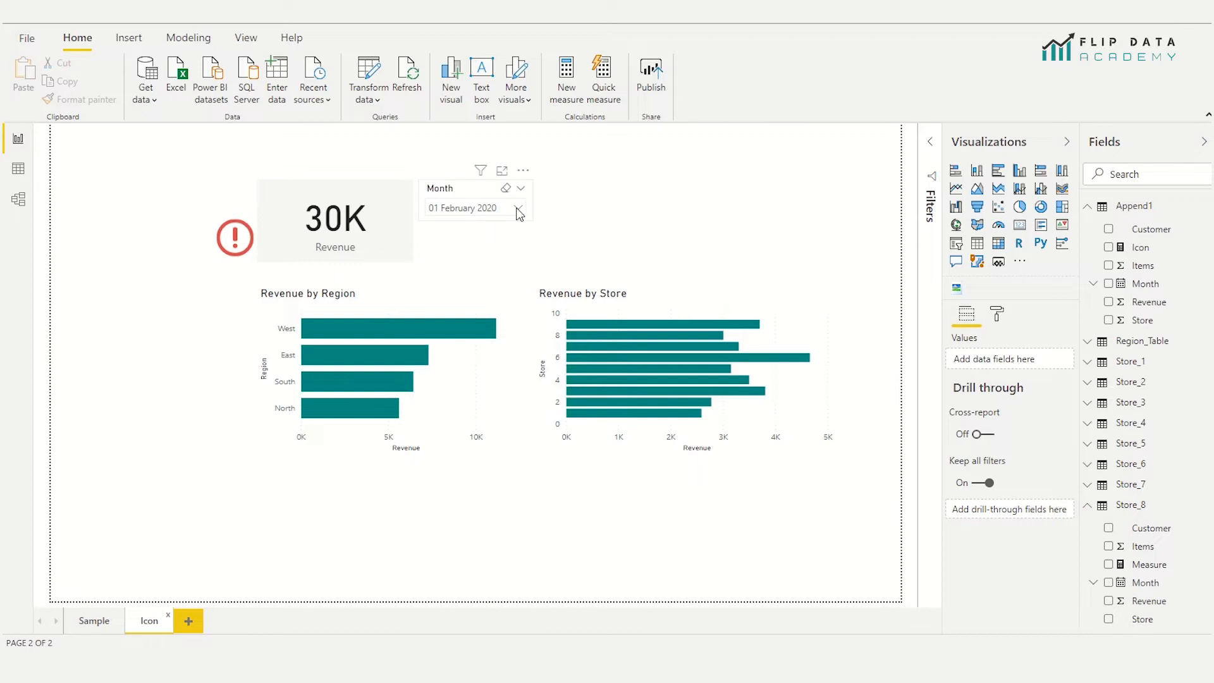
pyautogui.click(521, 189)
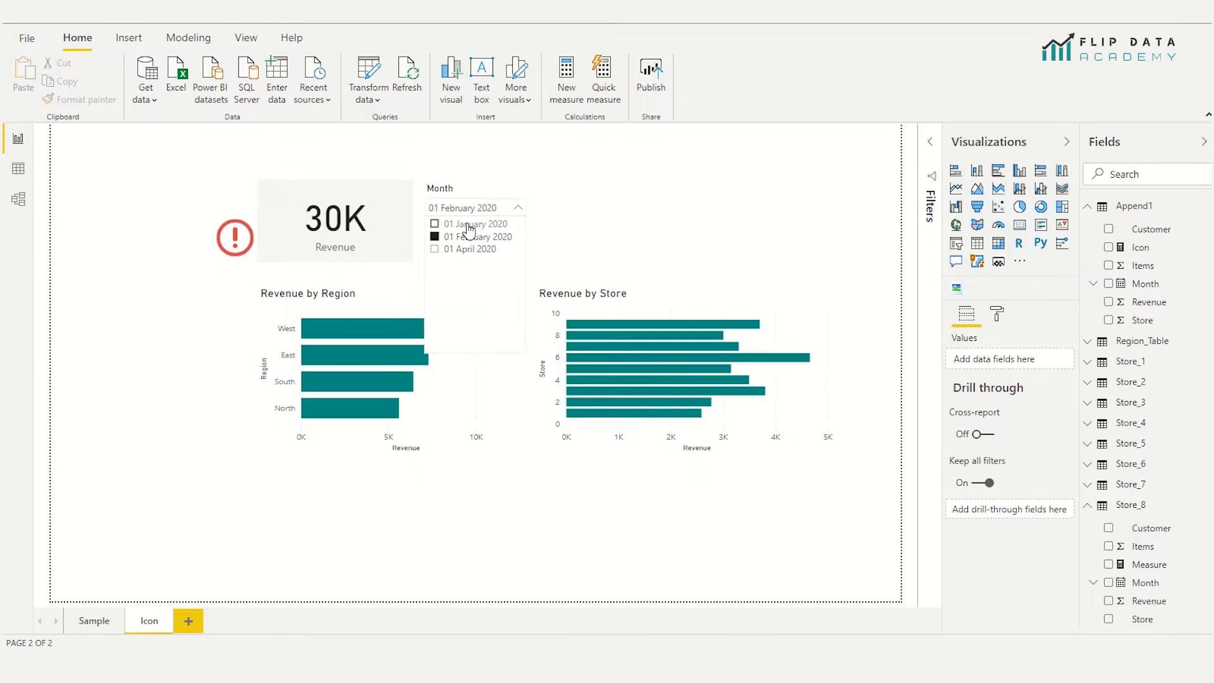
pyautogui.click(478, 224)
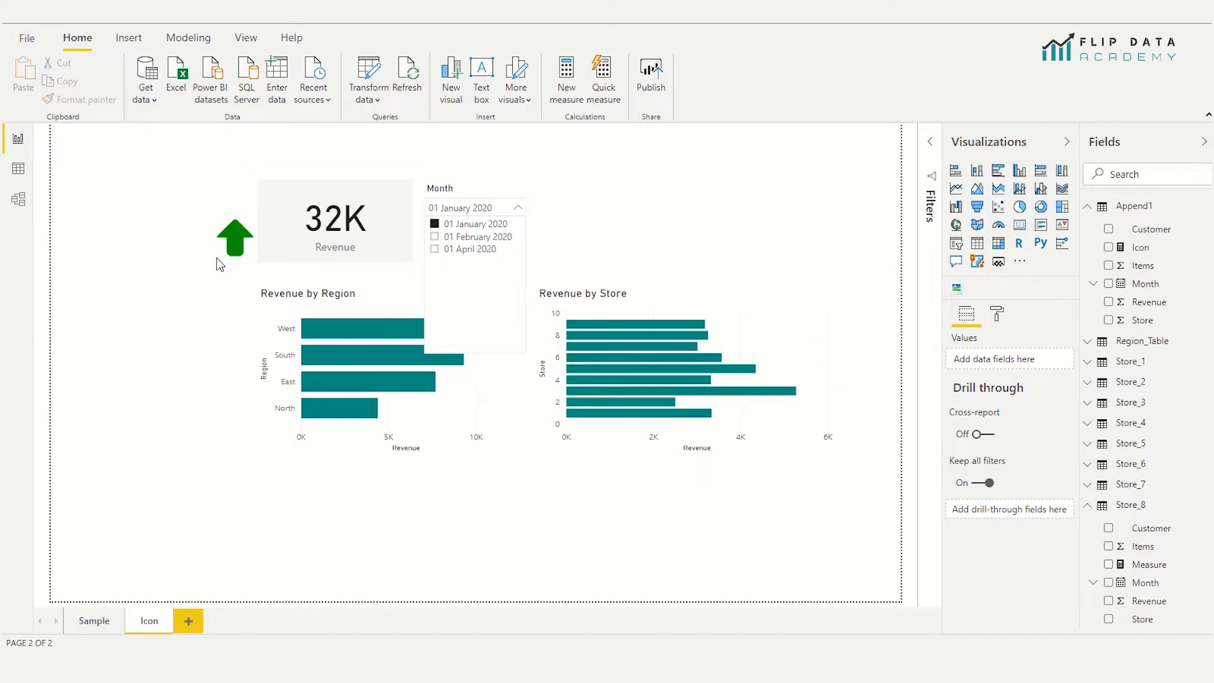
pyautogui.moveTo(180, 264)
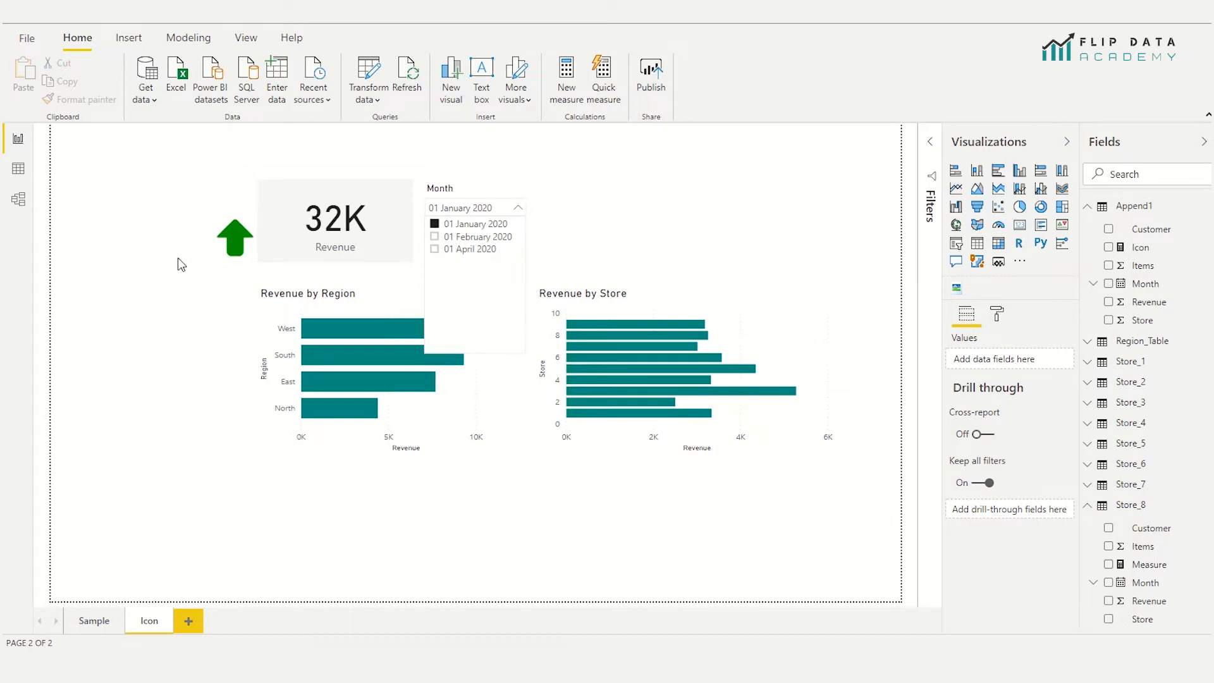
pyautogui.click(518, 207)
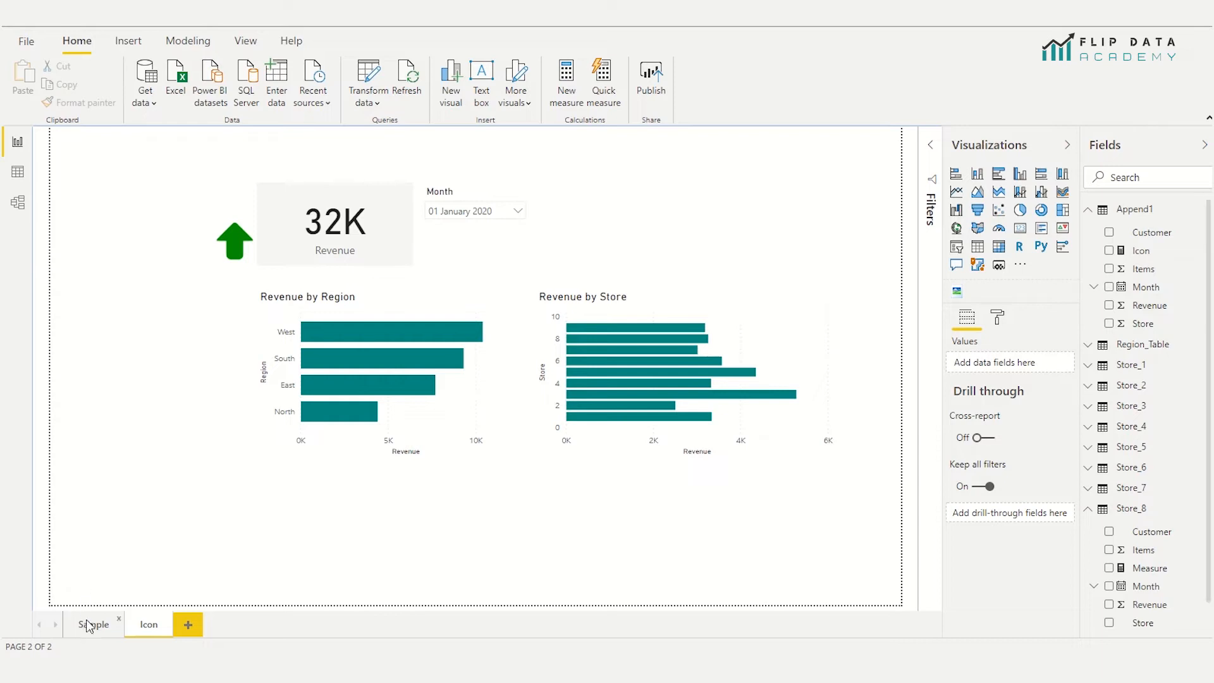
# Switch back to the Sample page, where 32K revenue shows no icon.
pyautogui.click(93, 624)
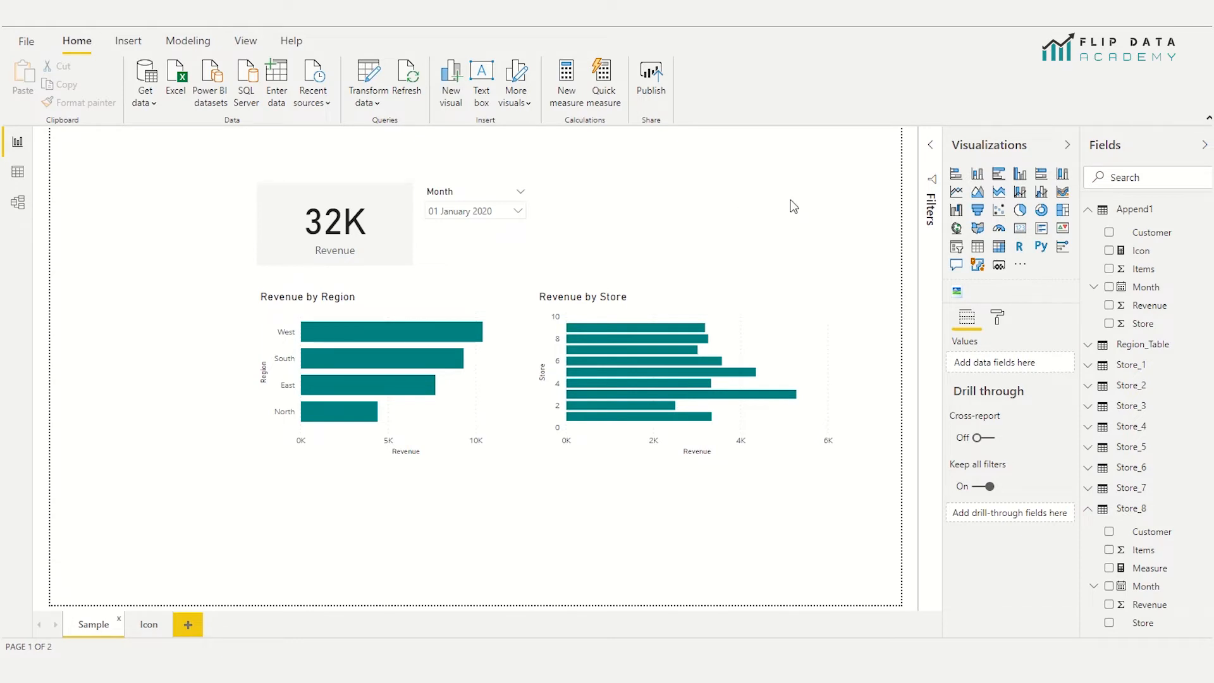
pyautogui.moveTo(759, 172)
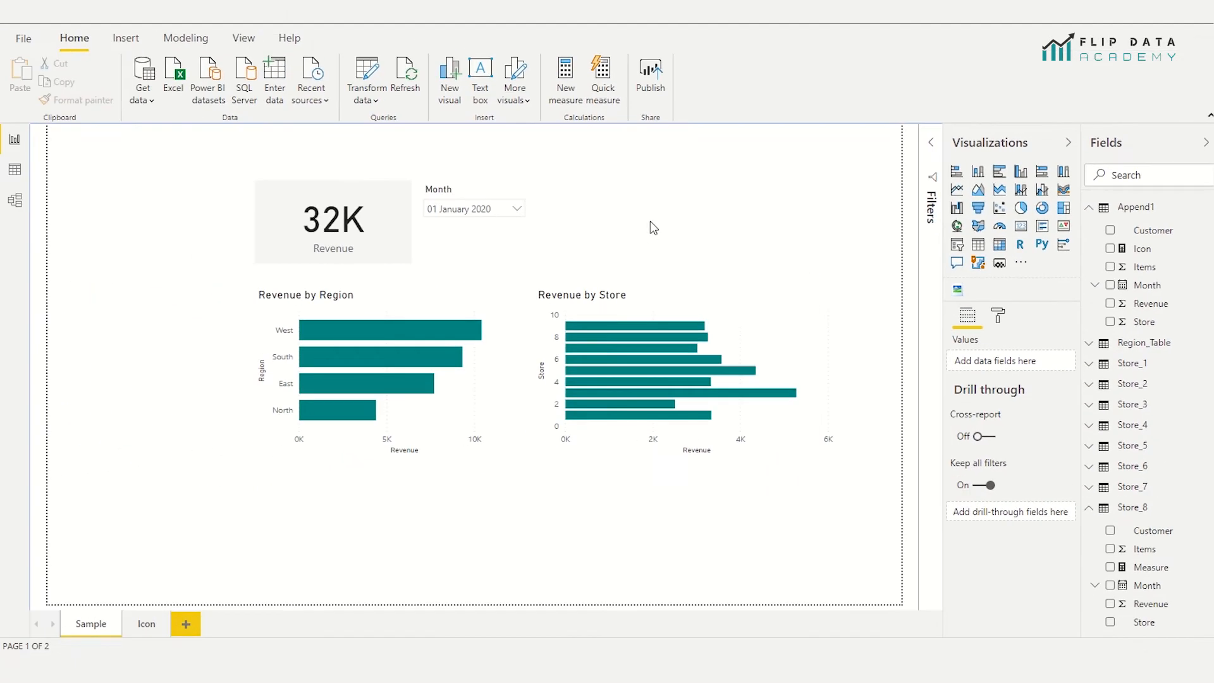
pyautogui.click(514, 79)
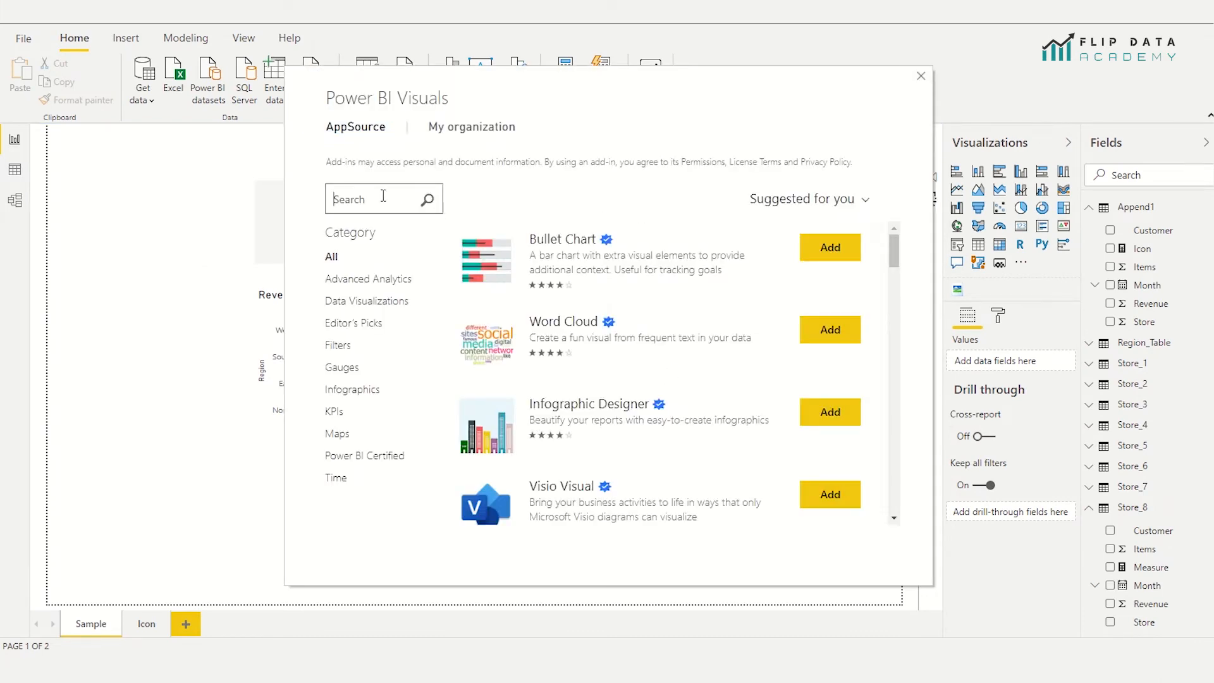
pyautogui.write('image')
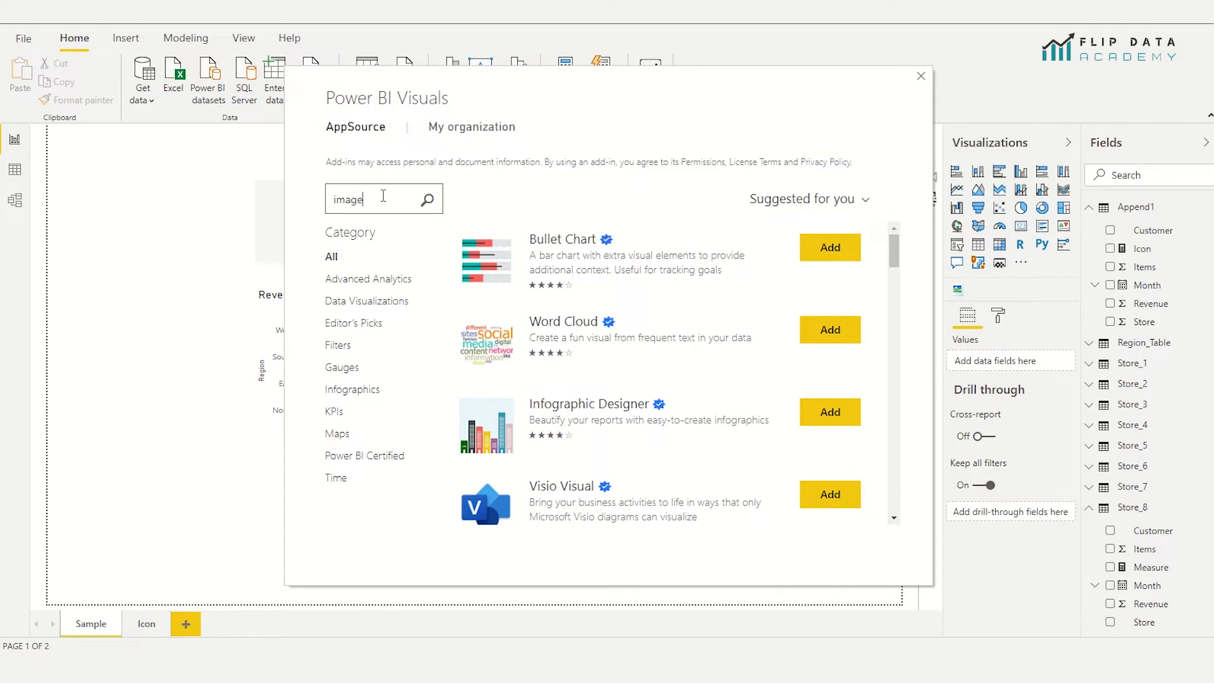
pyautogui.click(426, 199)
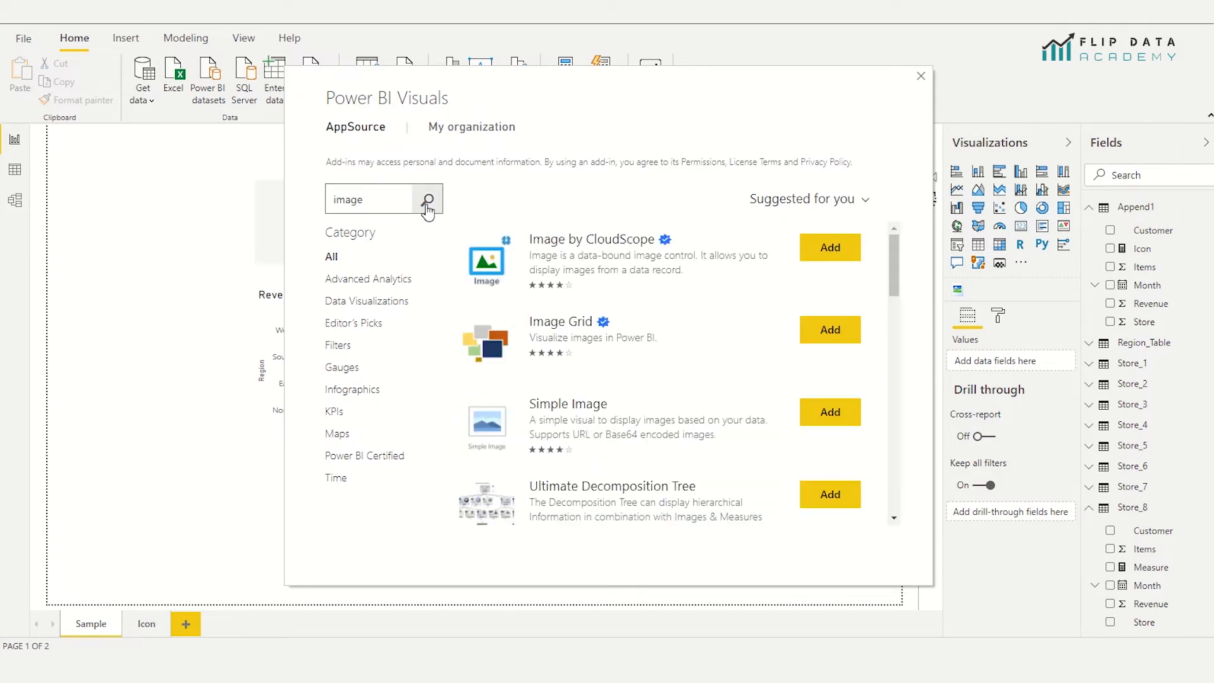
pyautogui.moveTo(542, 253)
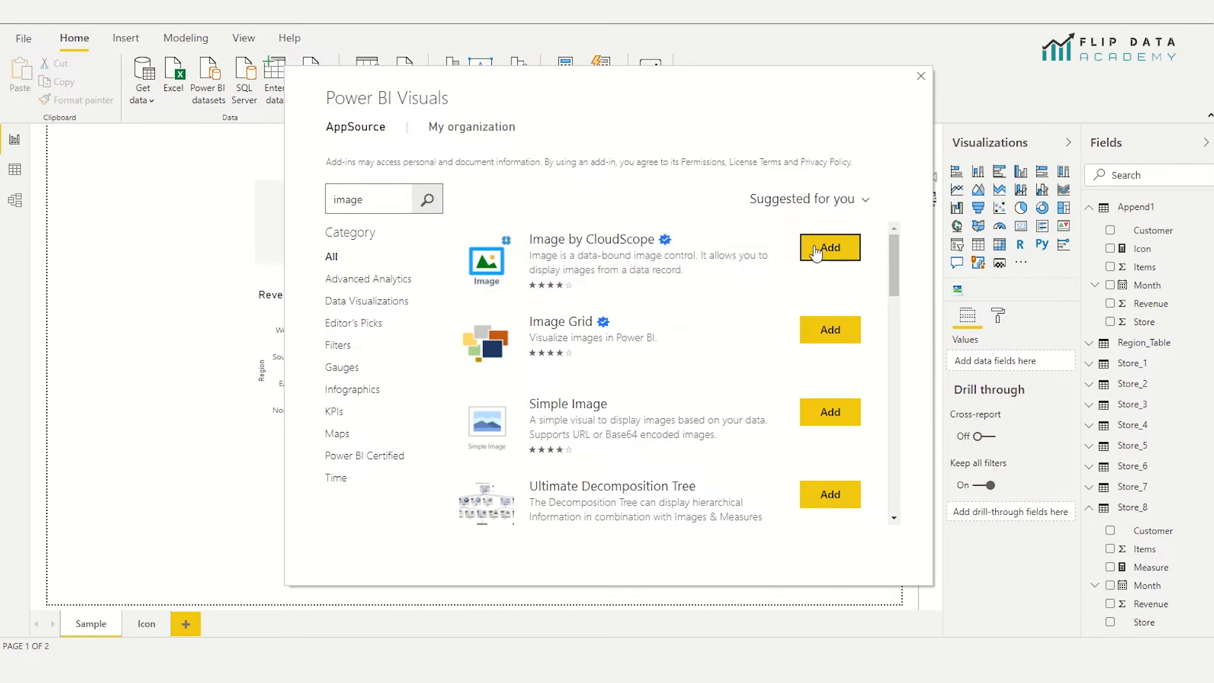
pyautogui.moveTo(921, 77)
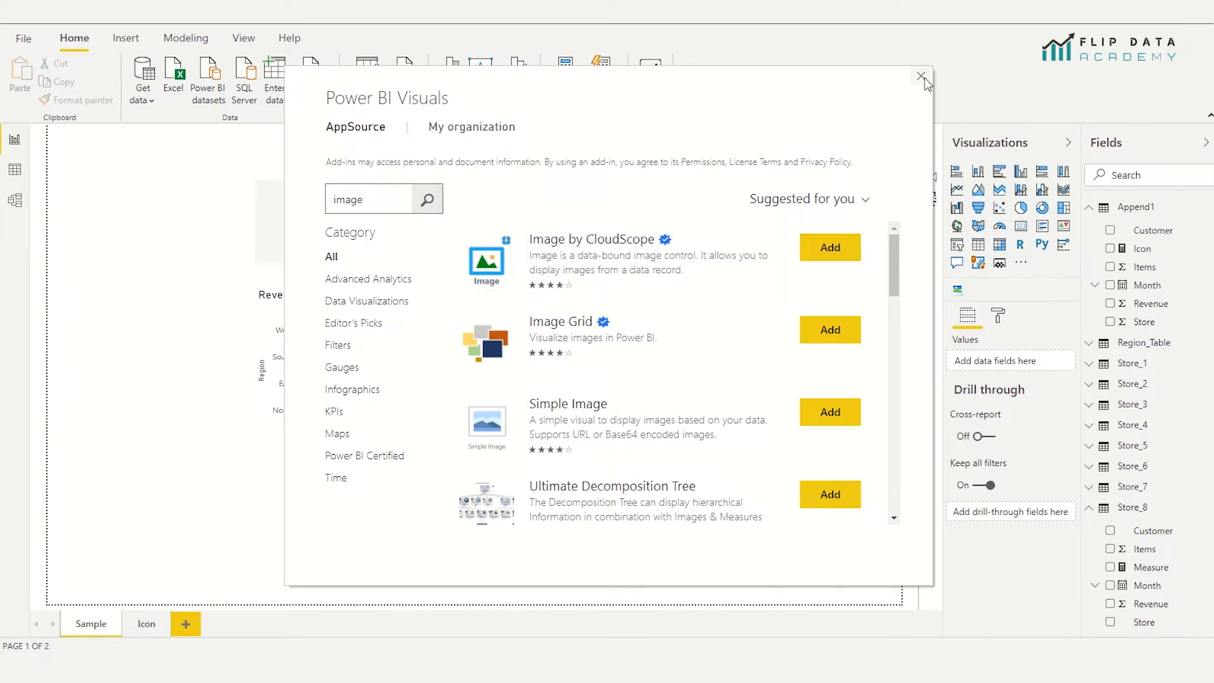
pyautogui.click(921, 77)
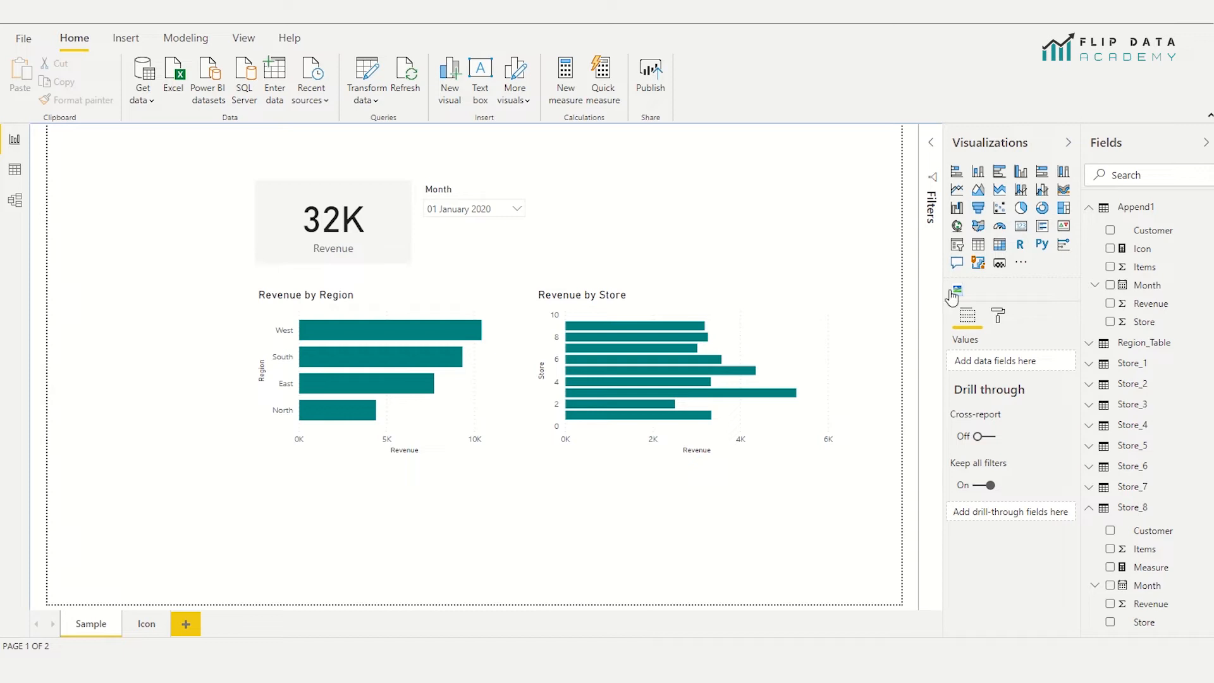
# Add an image visual and position it beside the 32K revenue card.
pyautogui.click(956, 289)
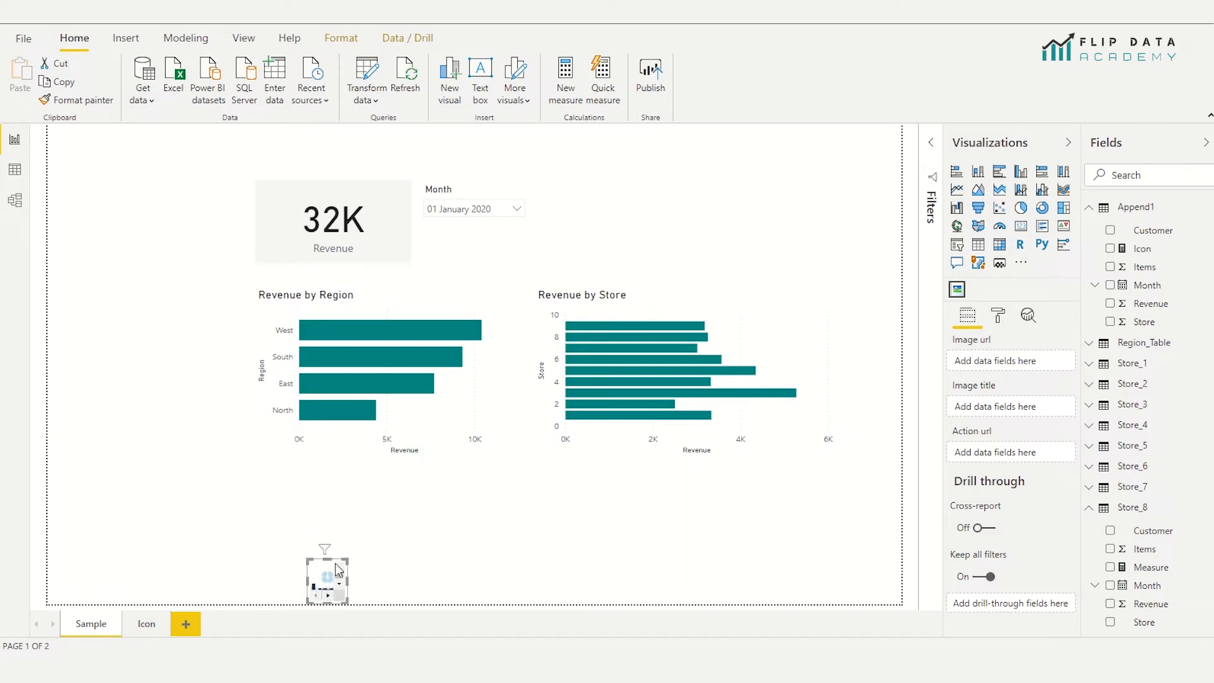
pyautogui.moveTo(325, 577); pyautogui.dragTo(232, 244)
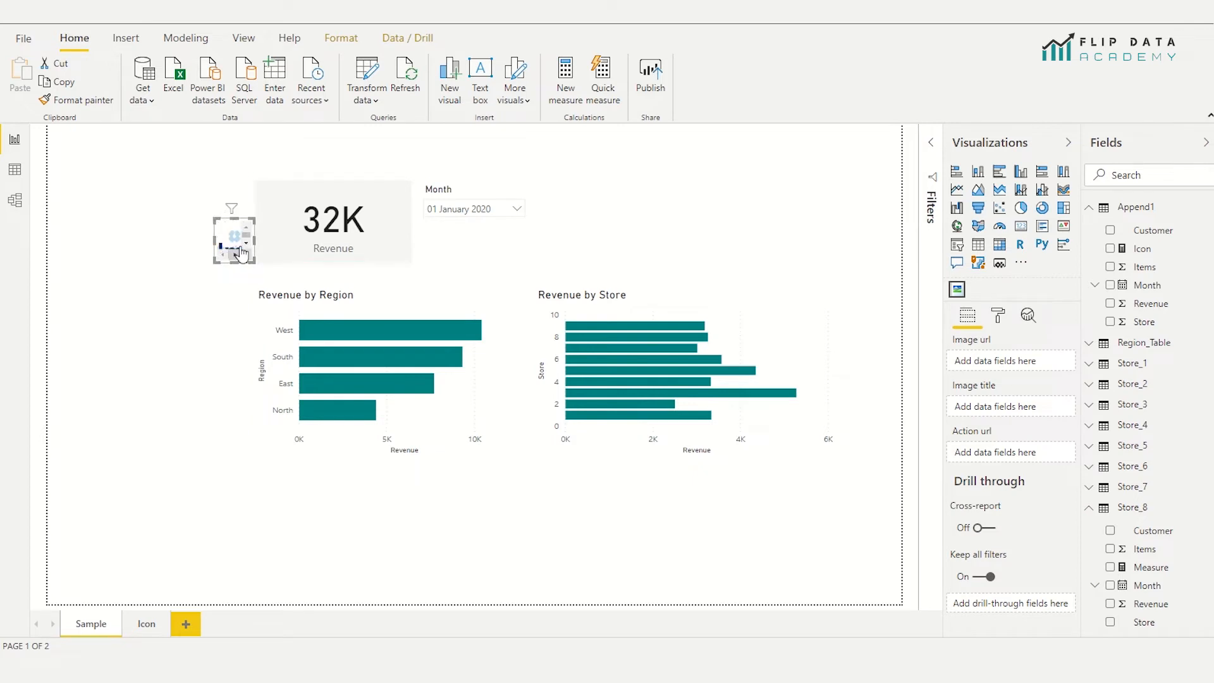
pyautogui.moveTo(192, 255)
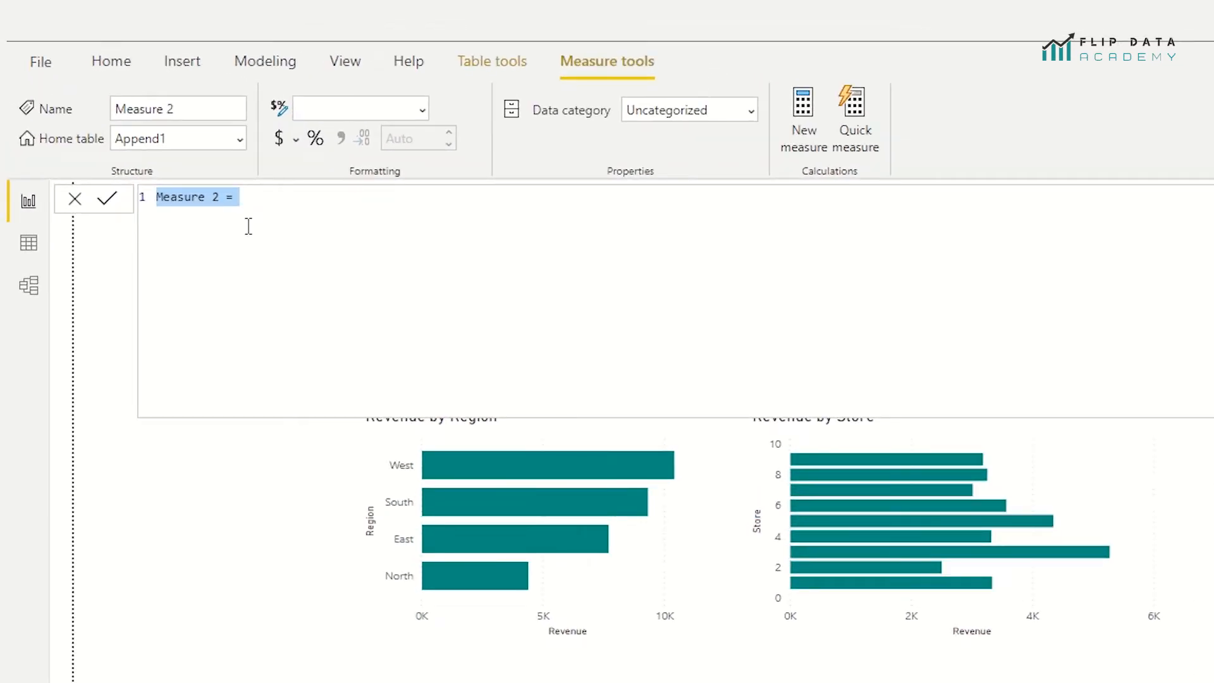
# Name the measure Image Switch and begin its formula with Switch(.
pyautogui.write('Image Swt')
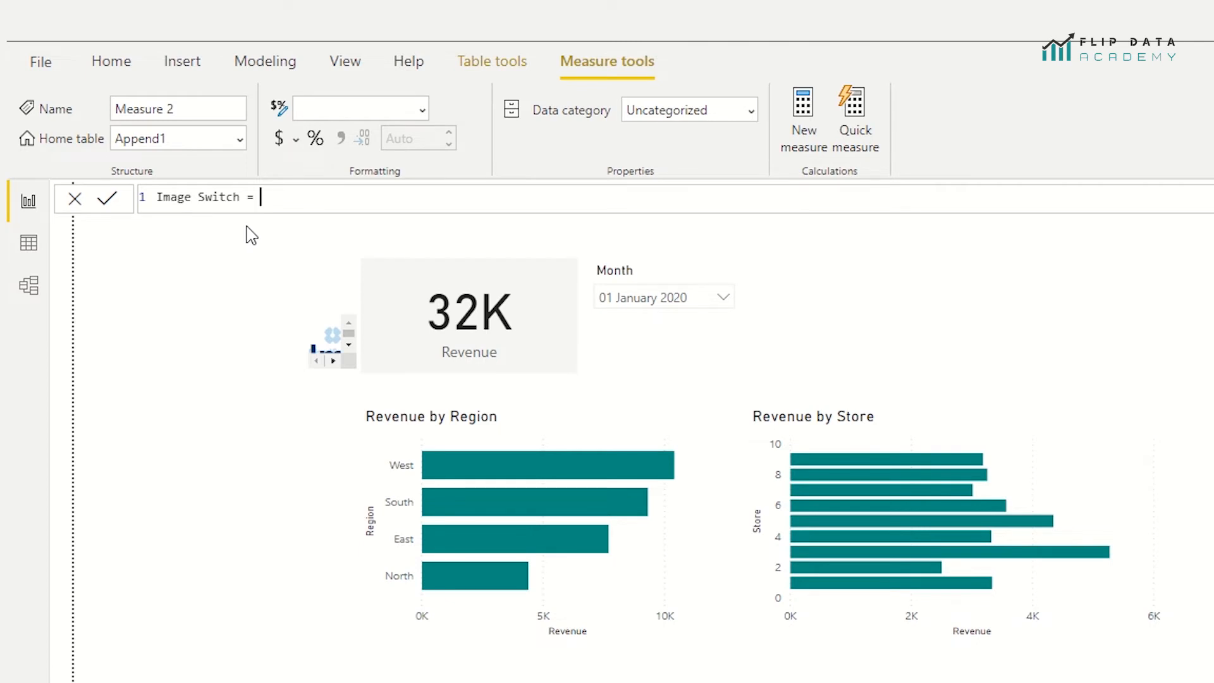
pyautogui.write('Swtich')
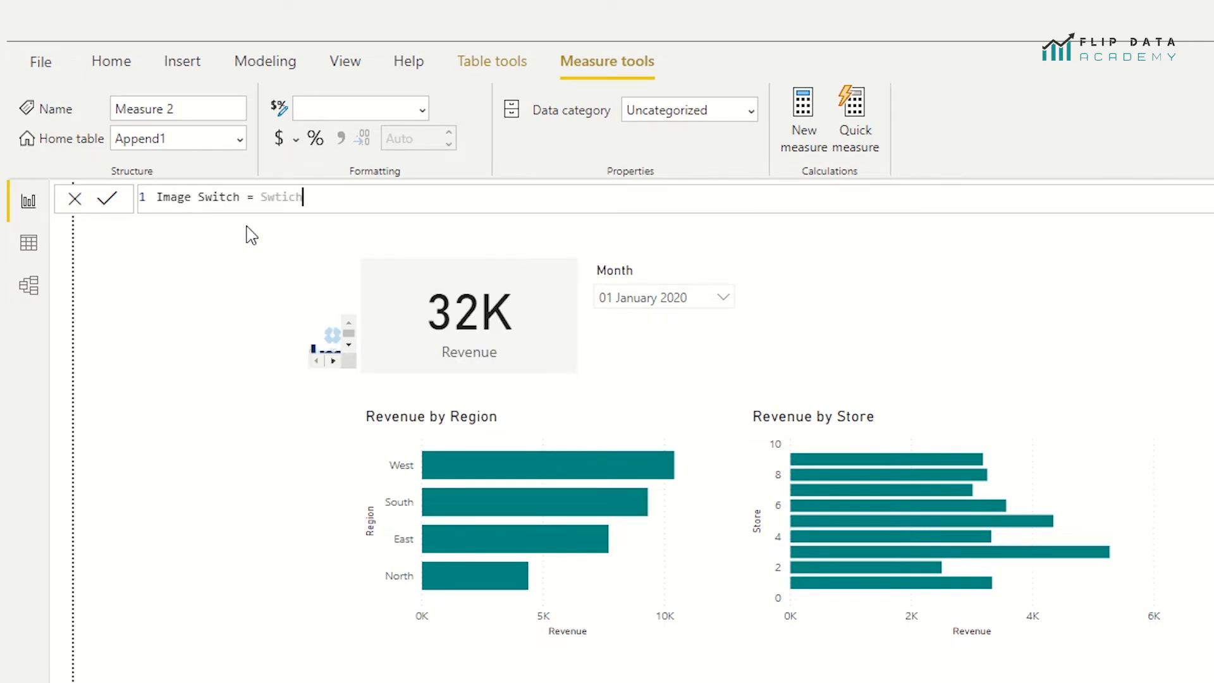
pyautogui.write('Switch(')
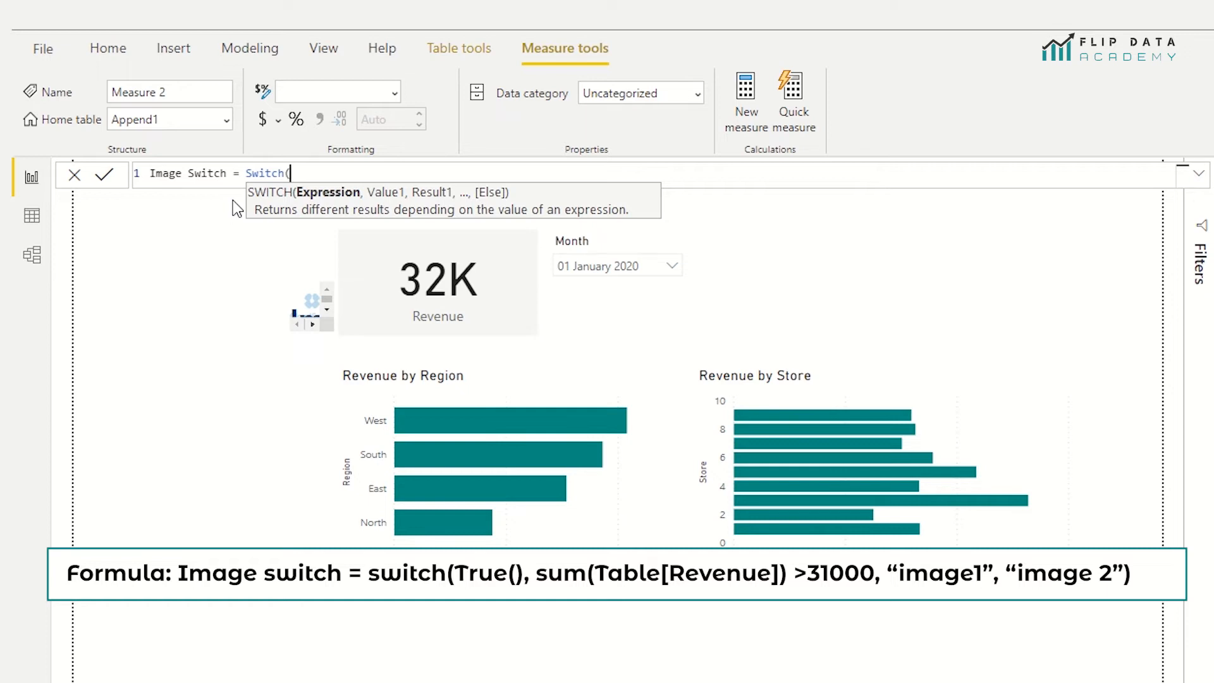
# Add TRUE(), SUM(Append1[Revenue]) > 31000 and two empty "" results to the SWITCH formula.
pyautogui.write('true')
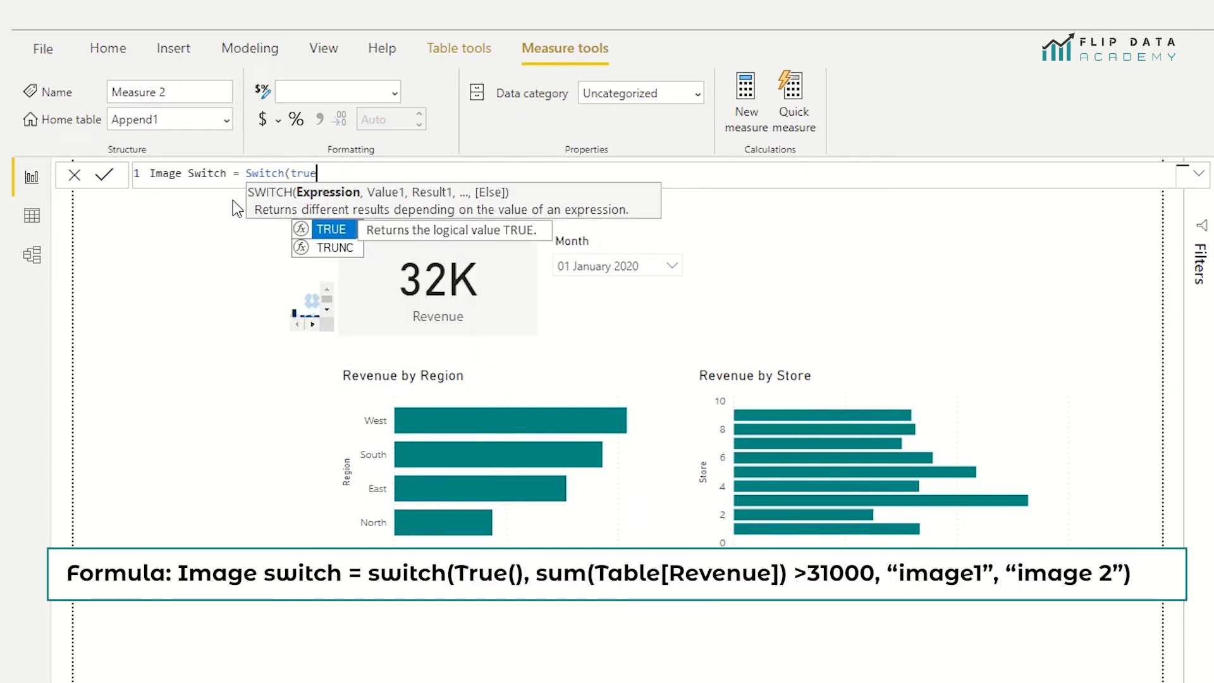
pyautogui.press('Tab')
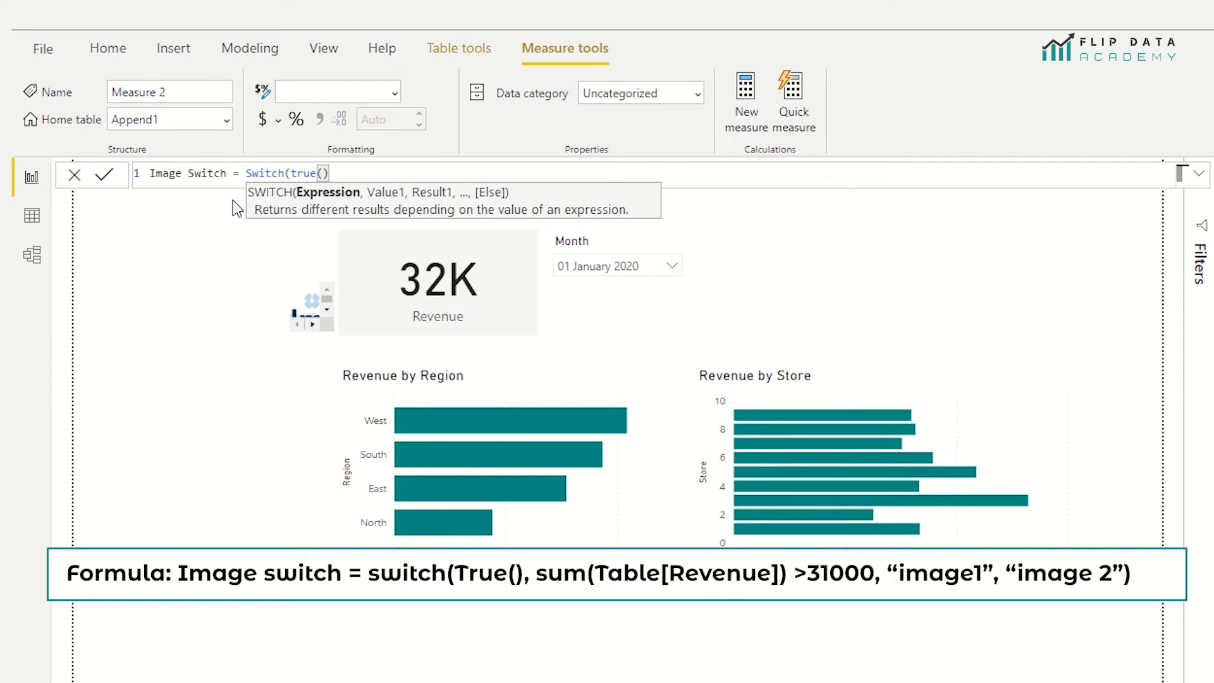
pyautogui.write(',')
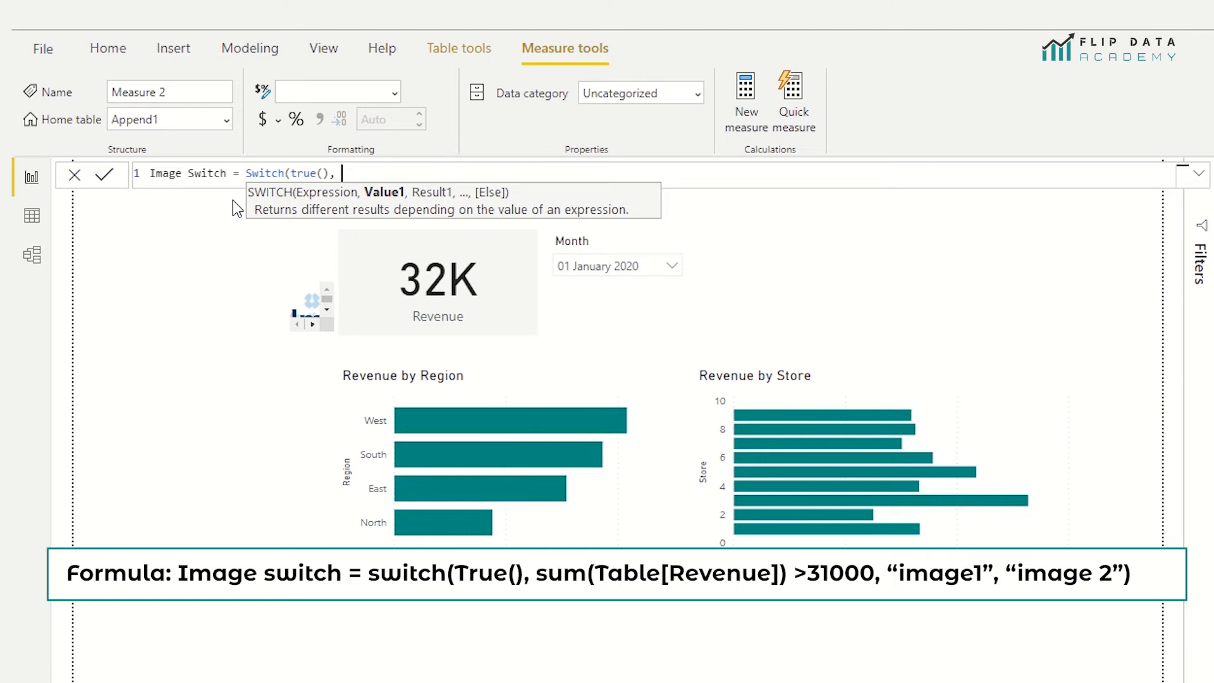
pyautogui.write('sum')
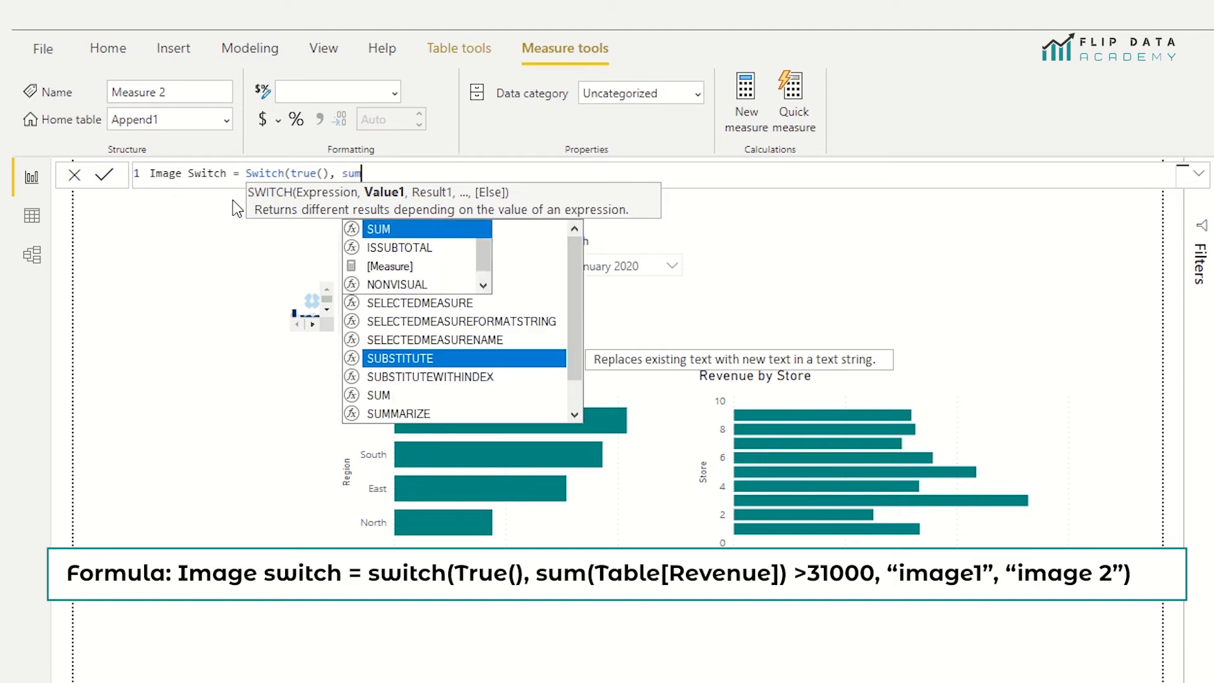
pyautogui.write('(re')
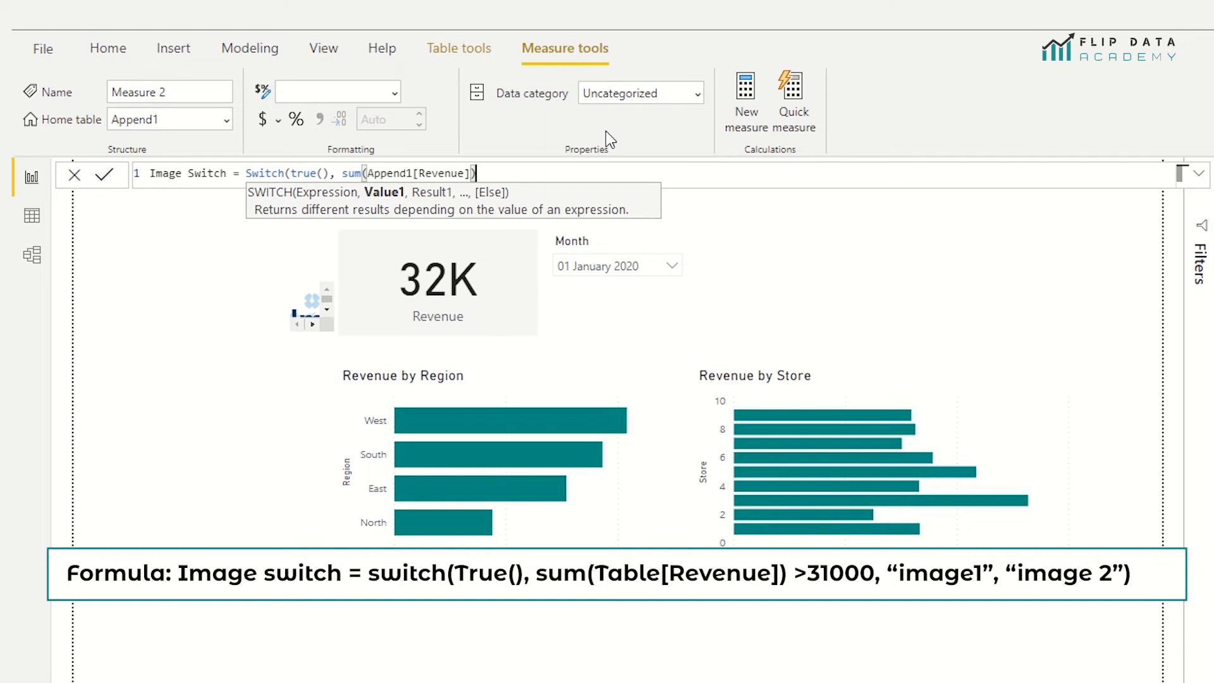
pyautogui.write('>')
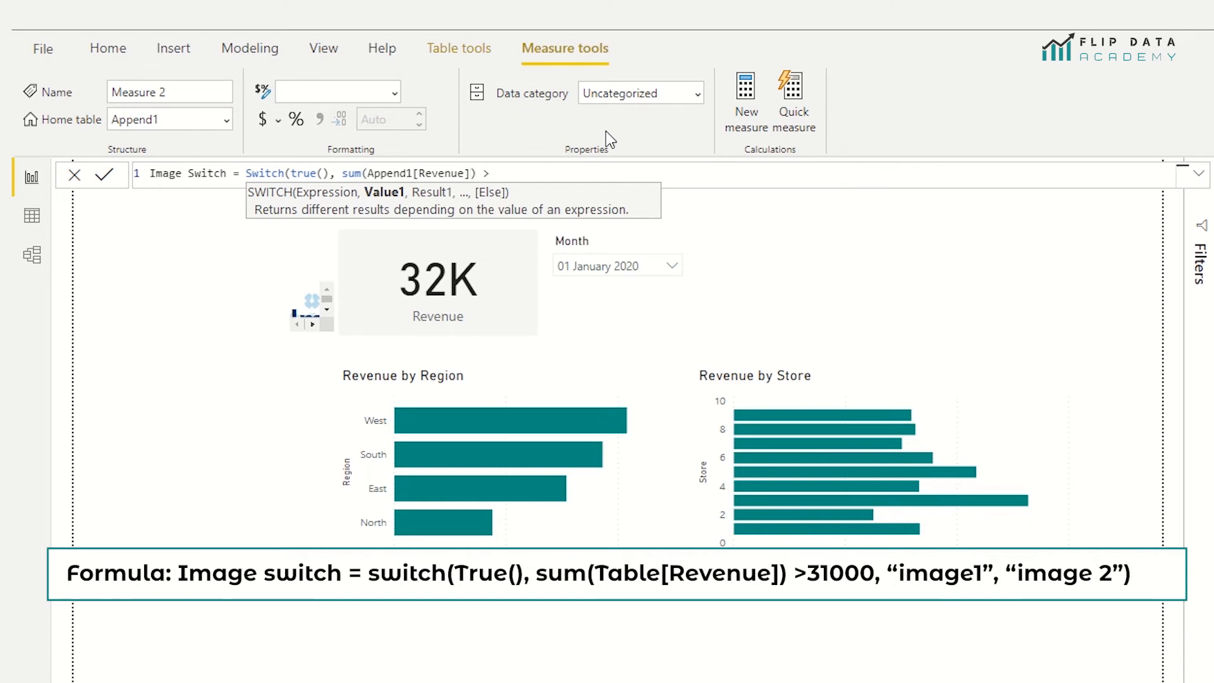
pyautogui.write('31000')
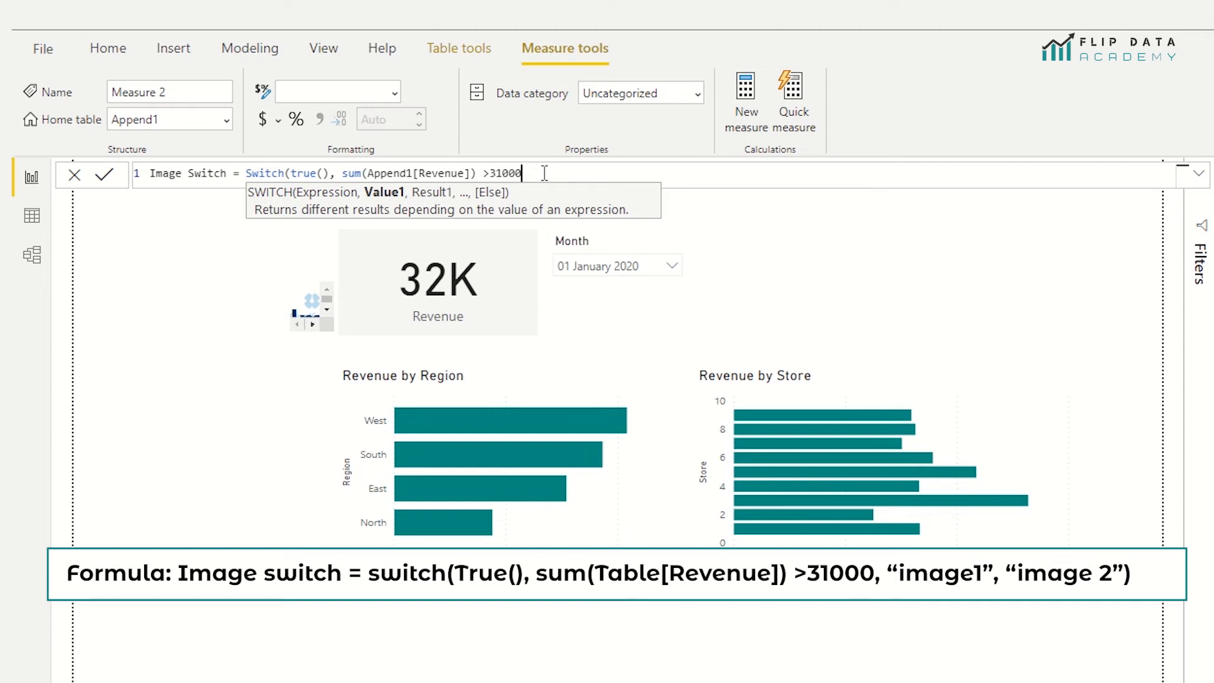
pyautogui.write(',')
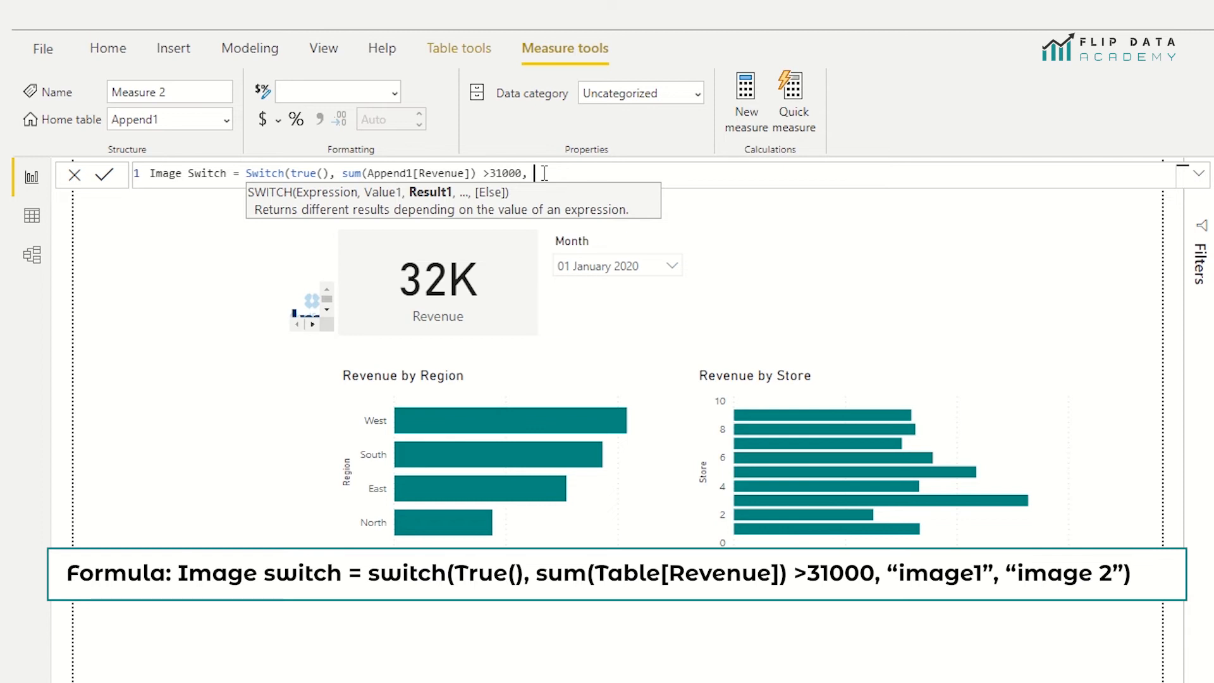
pyautogui.write('""')
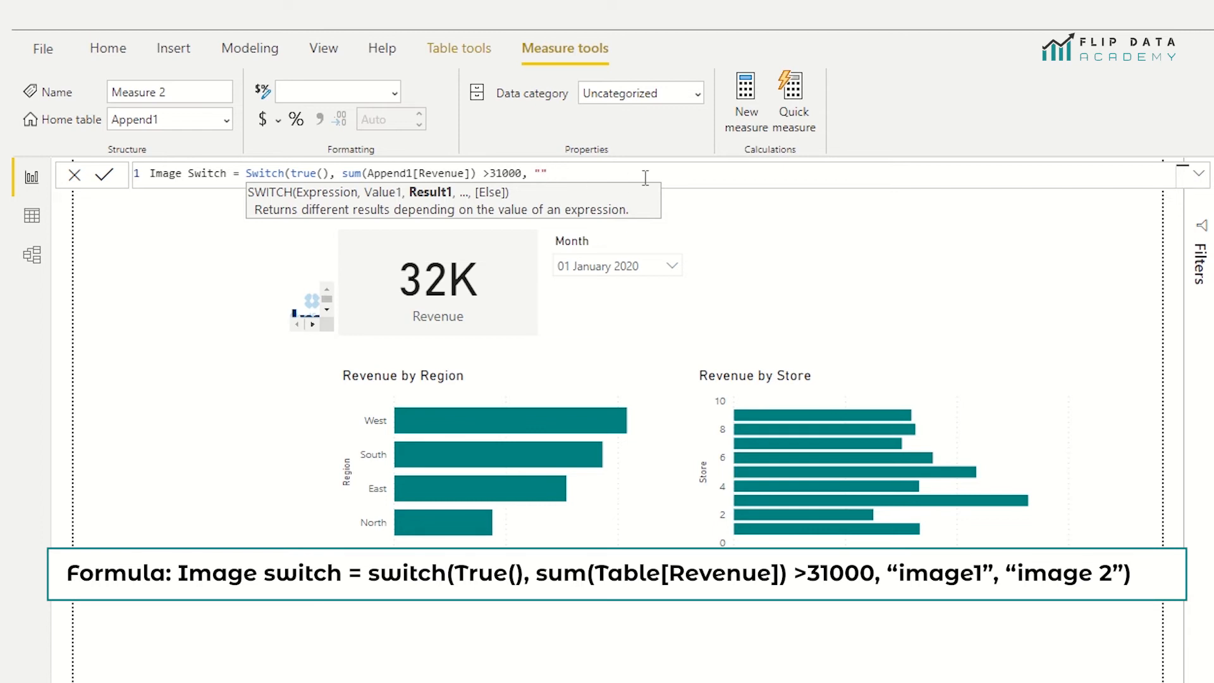
pyautogui.write(',')
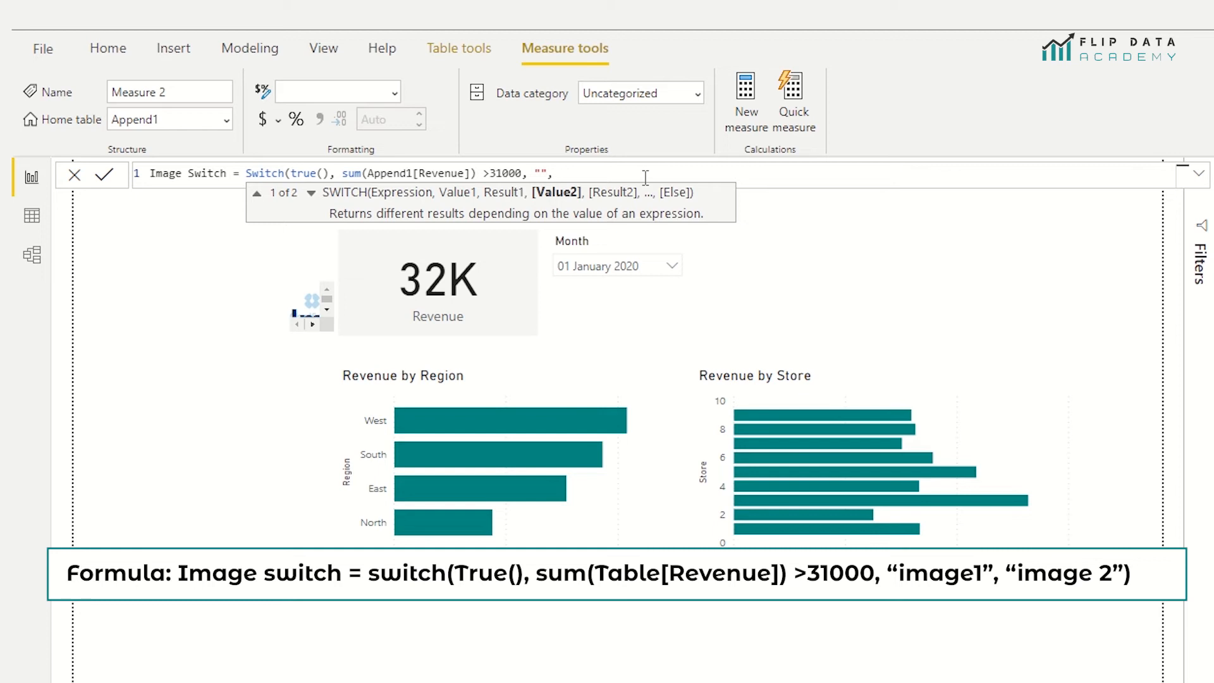
pyautogui.write('""')
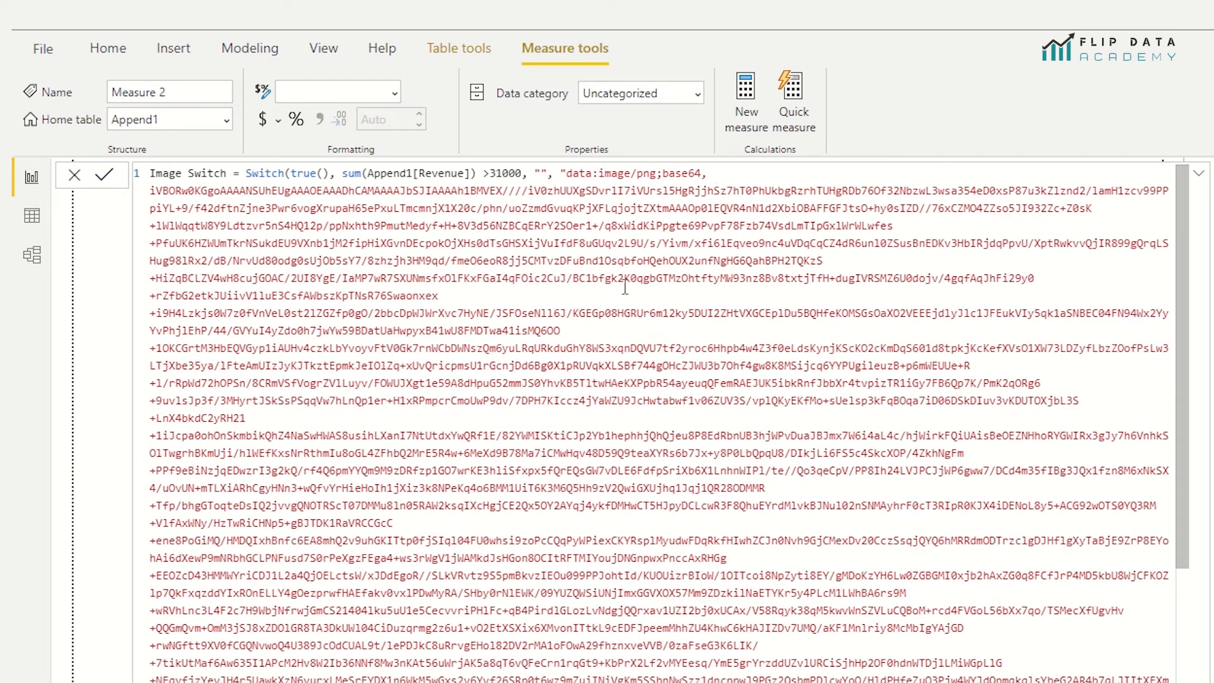
pyautogui.moveTo(604, 289)
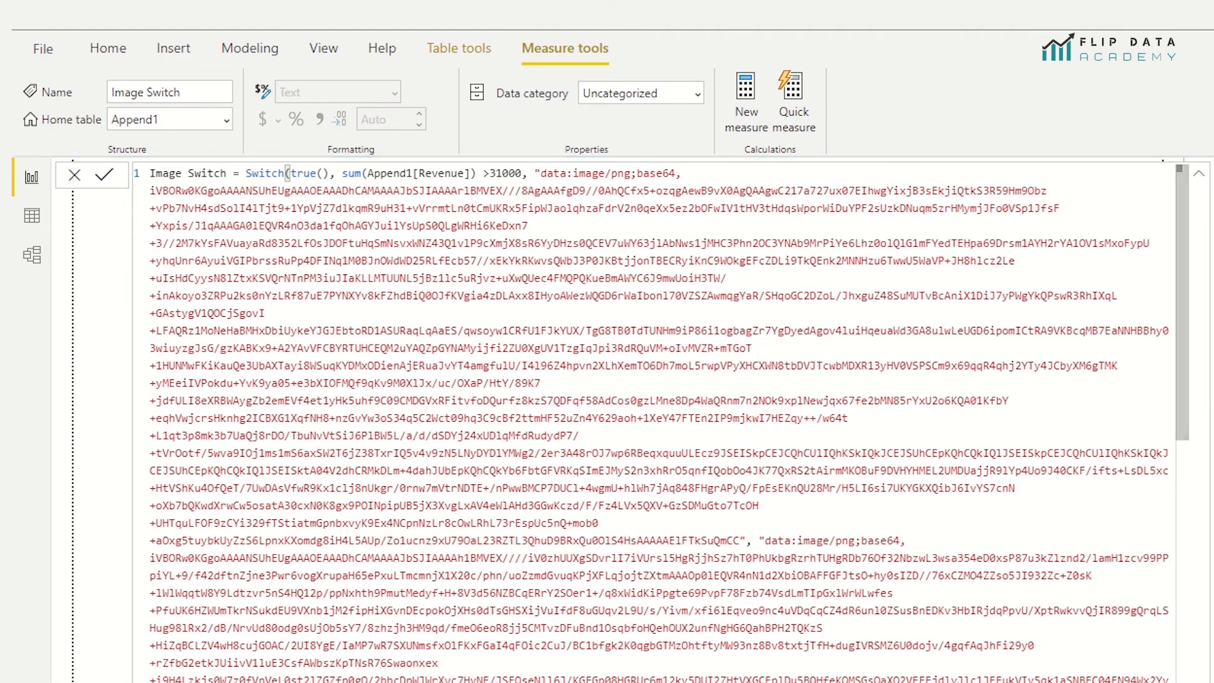
# Commit the Image Switch measure holding both base64 PNG image results.
pyautogui.click(105, 173)
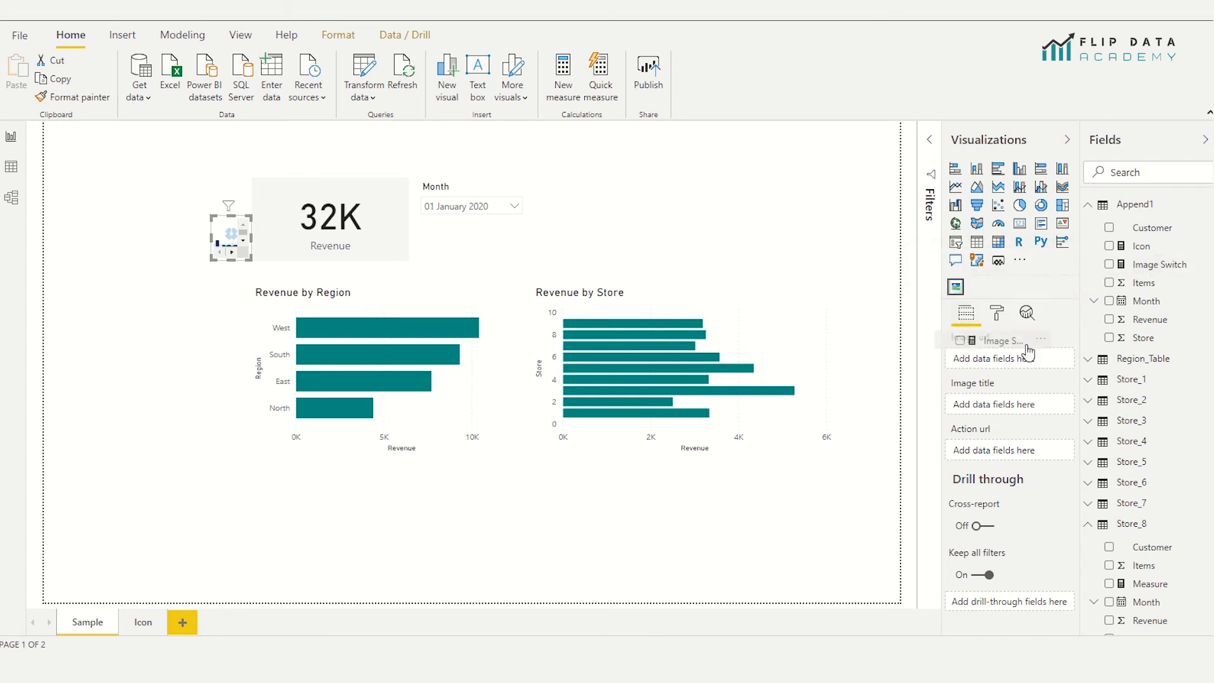
# Feed Image Switch into the image visual and filter Month to 01 February 2020.
pyautogui.click(1110, 264)
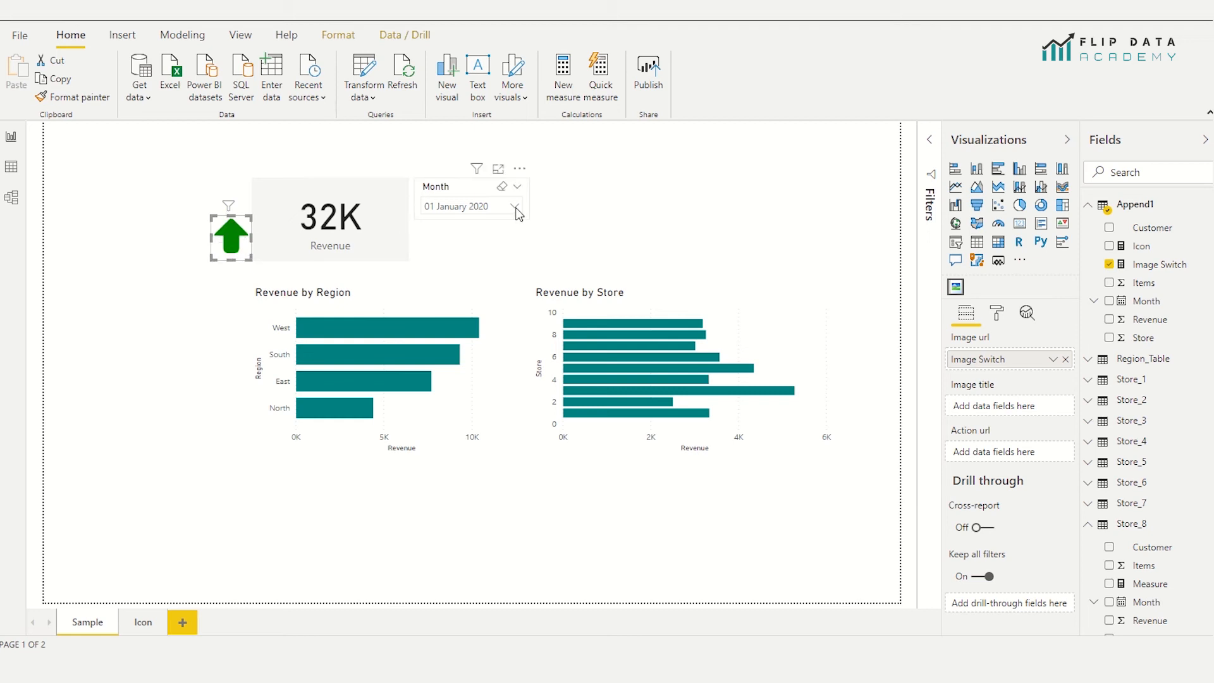
pyautogui.click(517, 206)
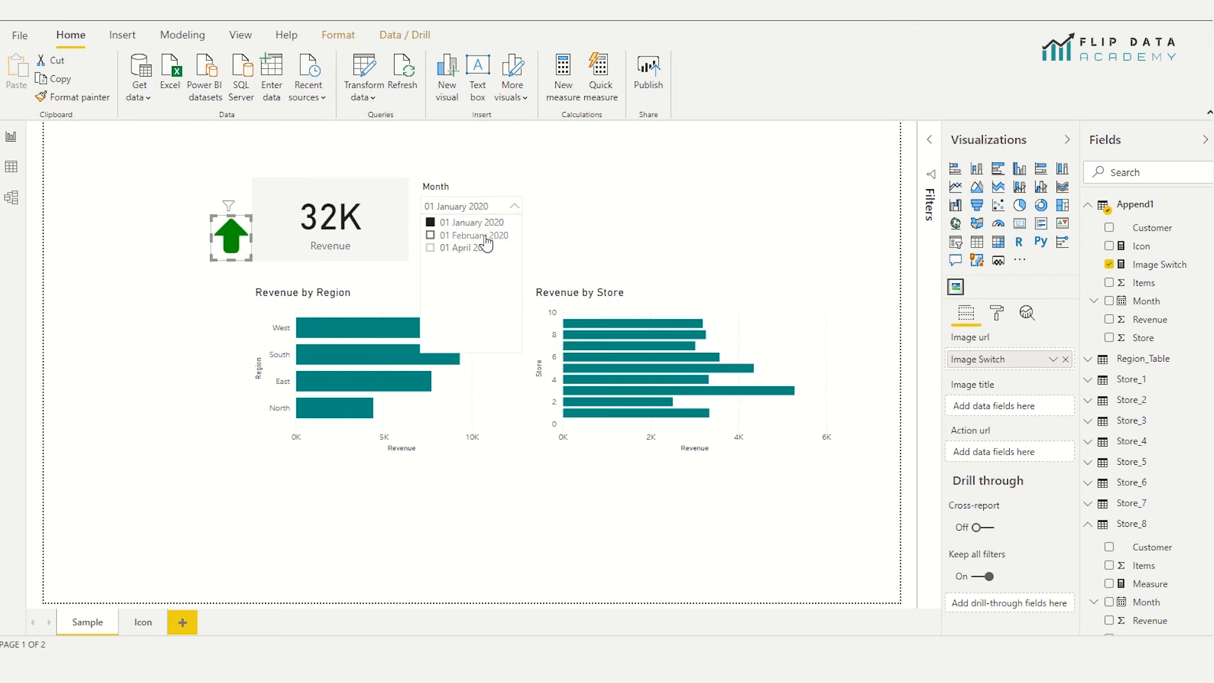
pyautogui.click(476, 234)
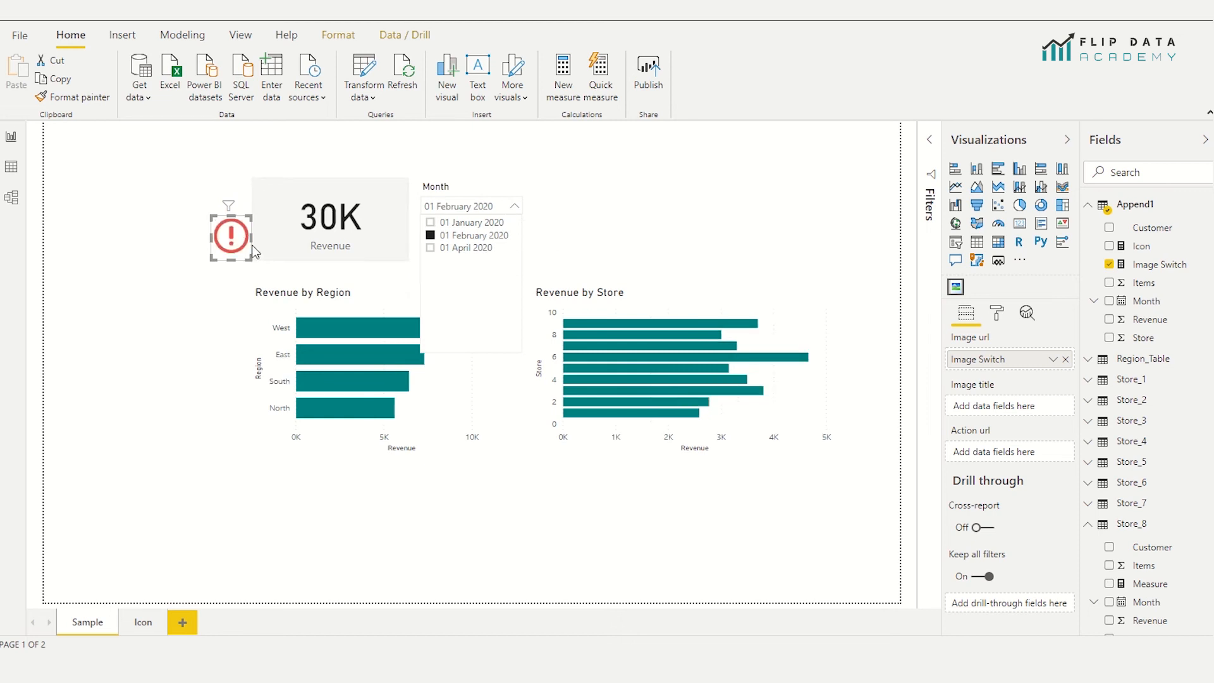